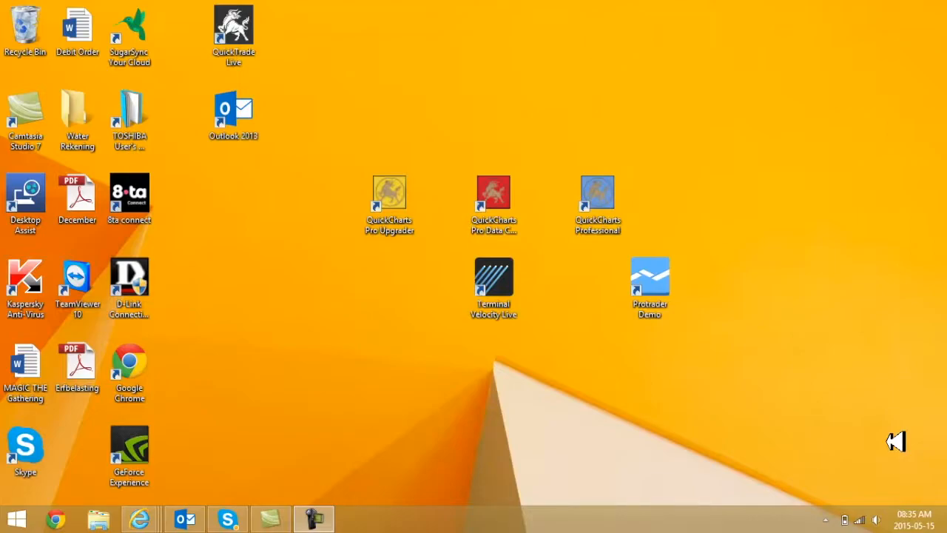
mouse_move(727, 421)
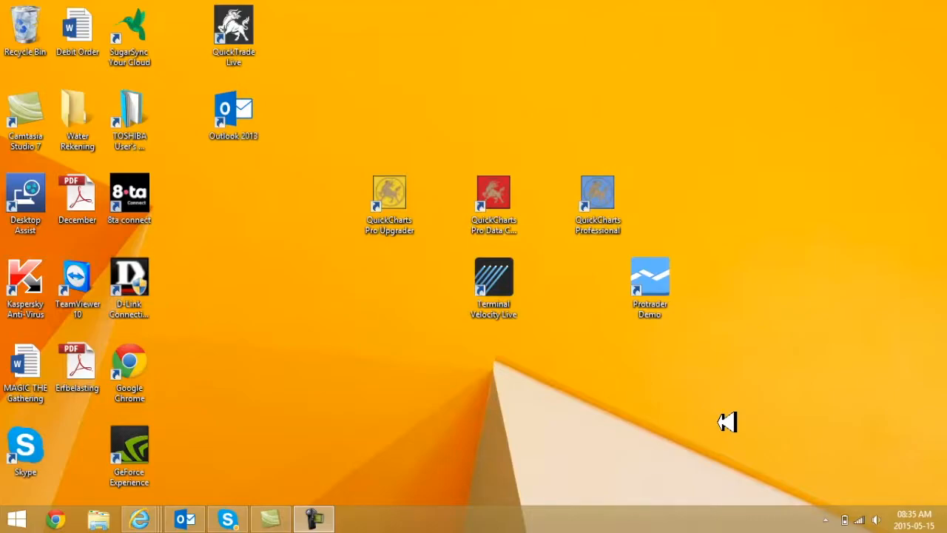
Launch Protrader Demo and log in with DemoConnection.
click(650, 285)
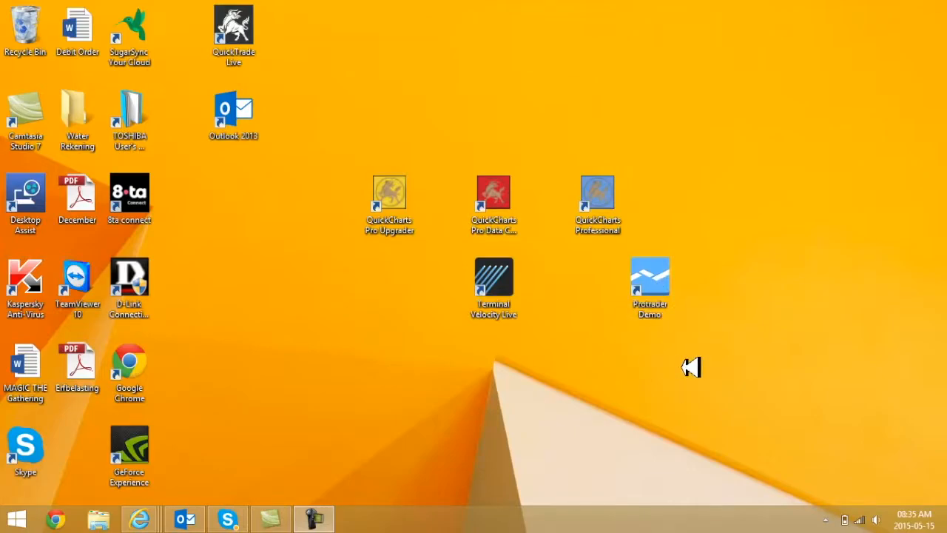
mouse_move(658, 363)
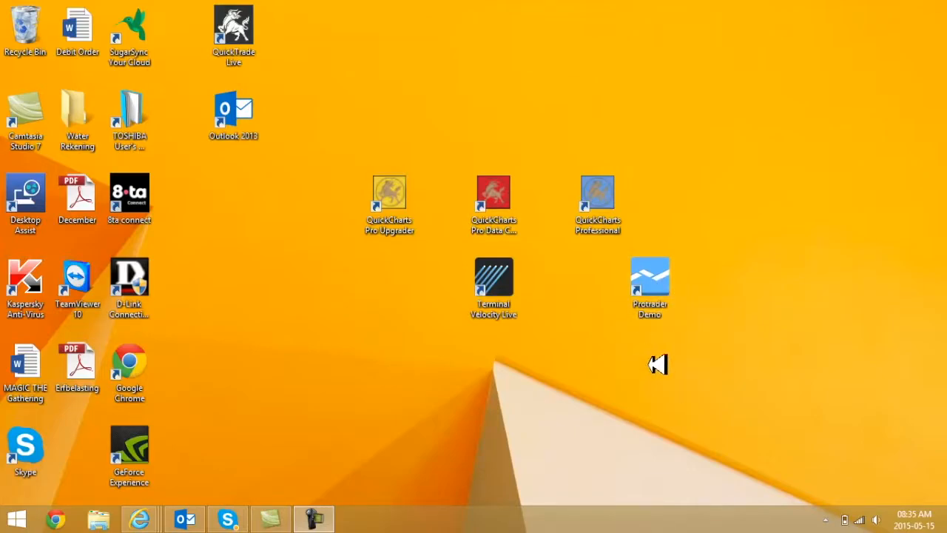
mouse_move(700, 311)
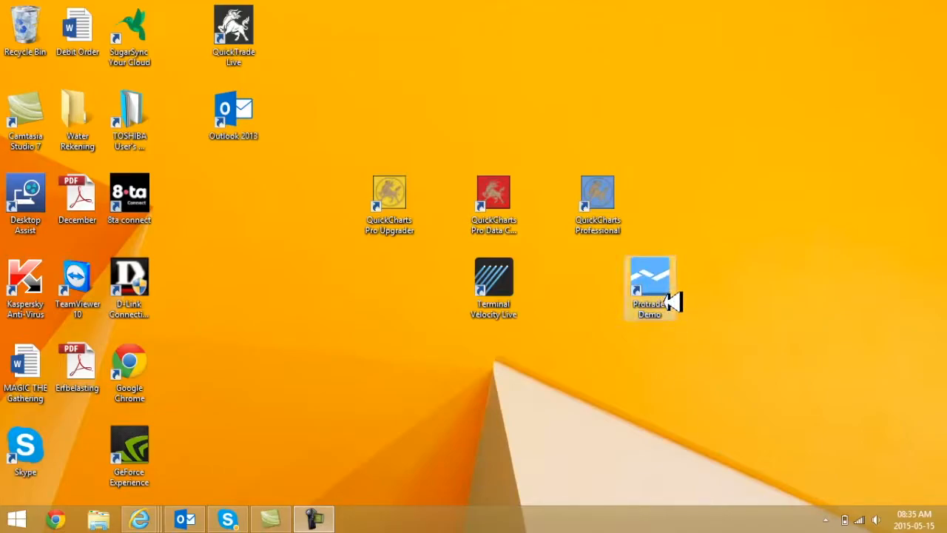
mouse_move(658, 296)
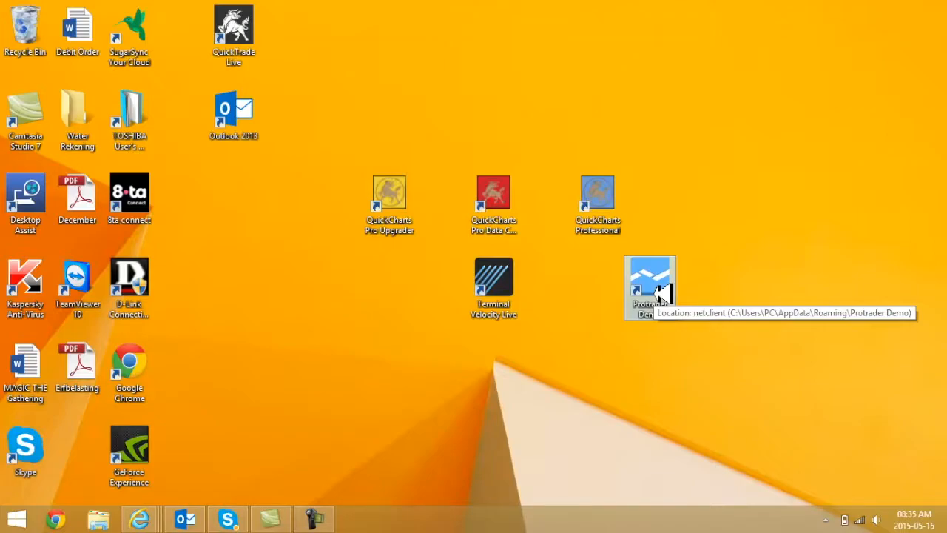
double_click(650, 281)
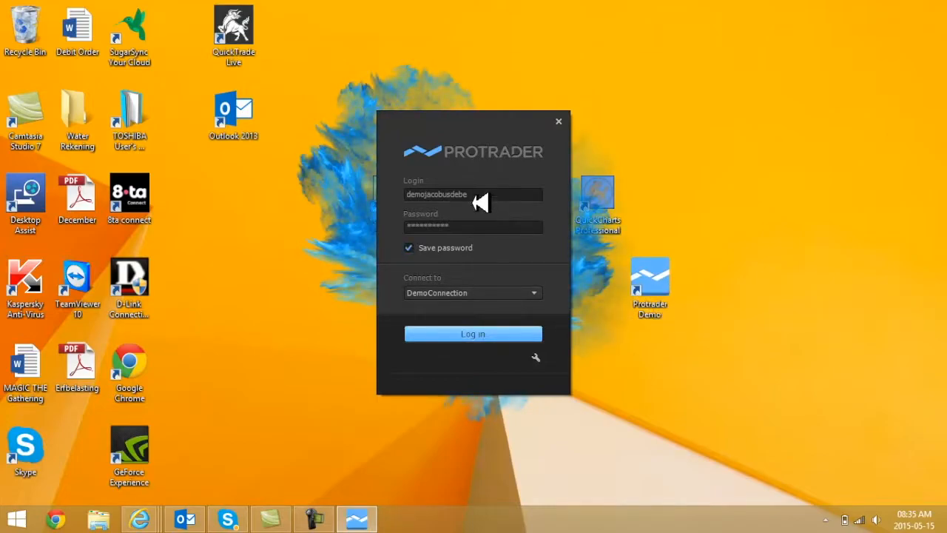
mouse_move(465, 282)
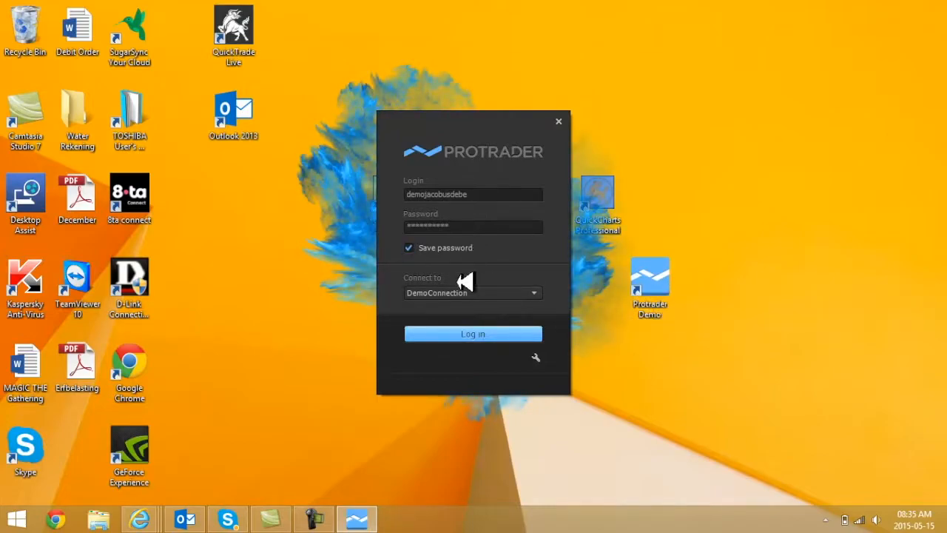
click(473, 334)
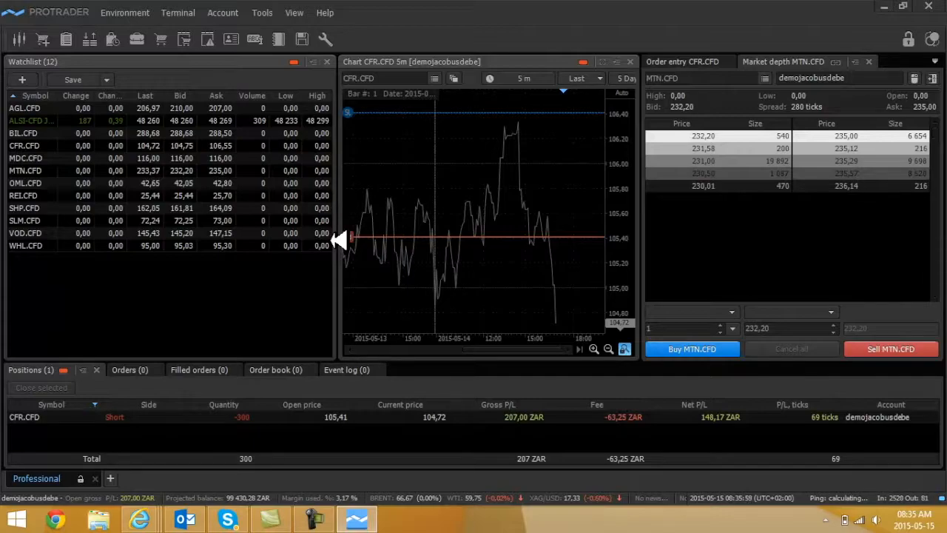
mouse_move(481, 271)
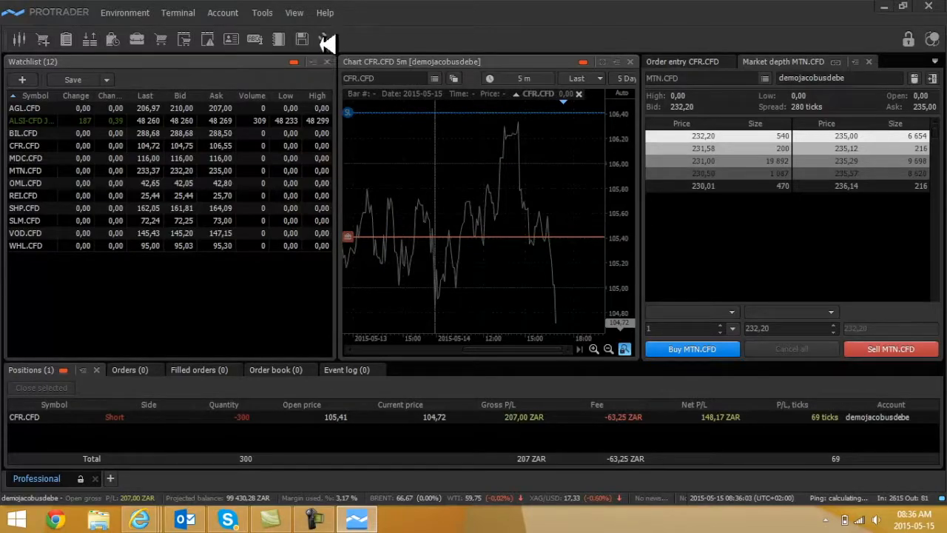
click(293, 12)
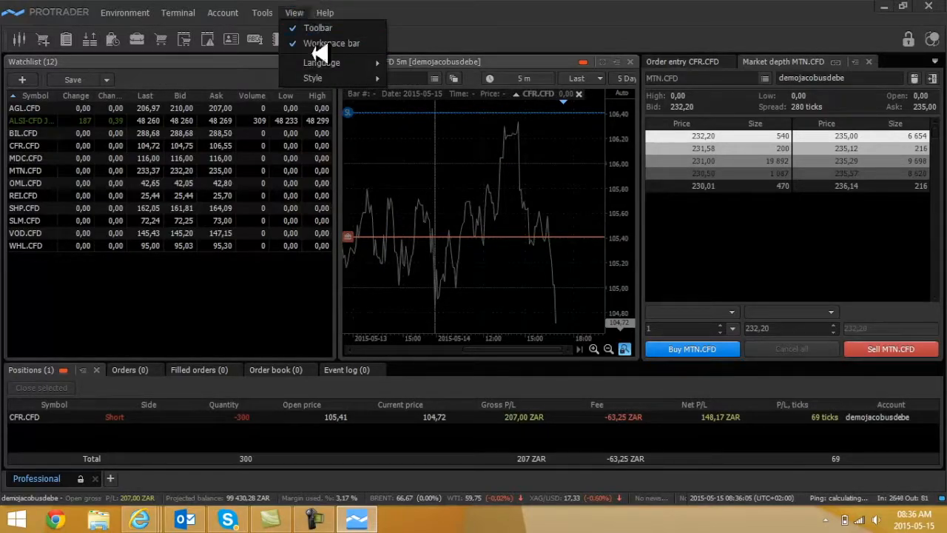
mouse_move(313, 78)
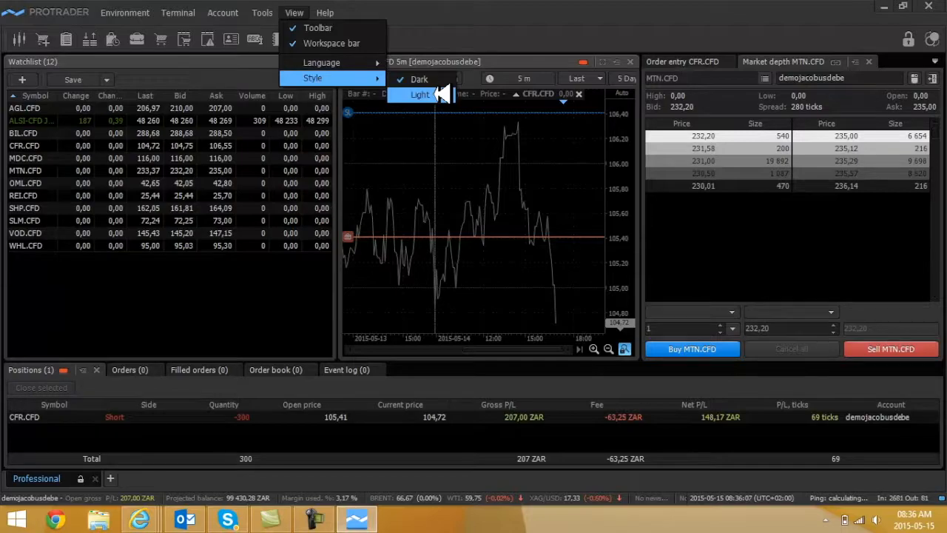
click(419, 94)
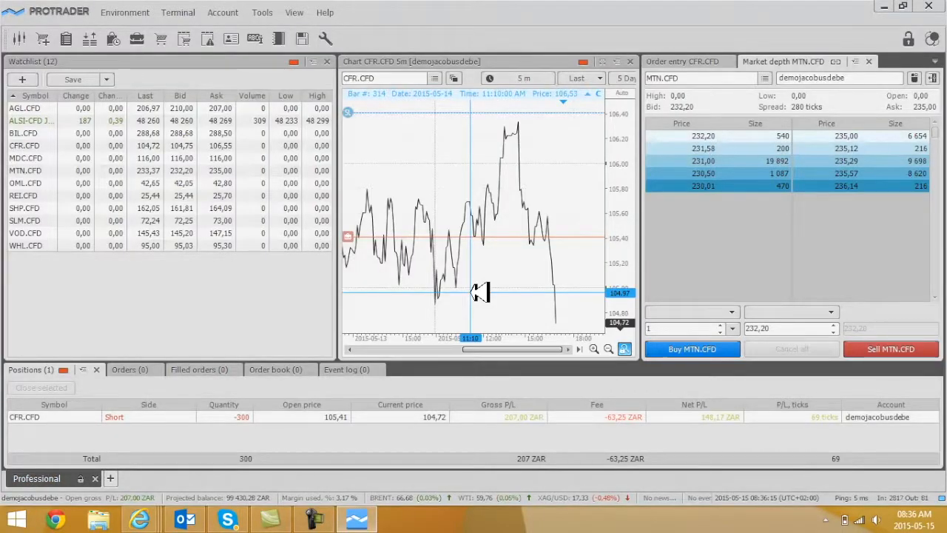
click(294, 12)
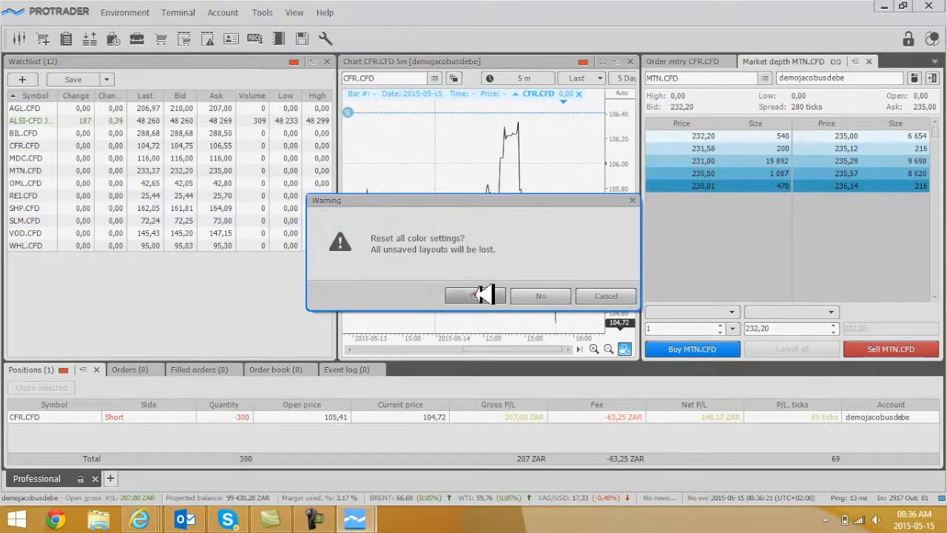
click(475, 295)
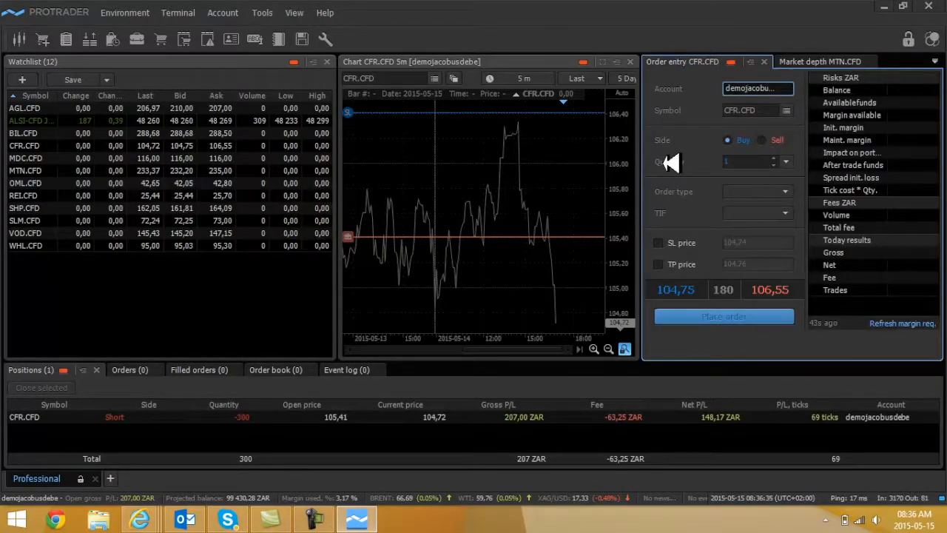
mouse_move(200, 466)
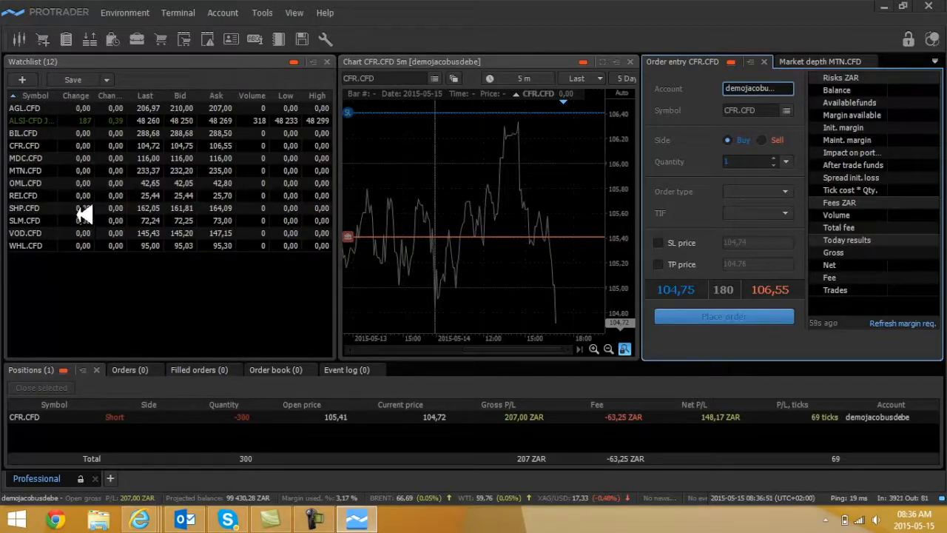
mouse_move(125, 138)
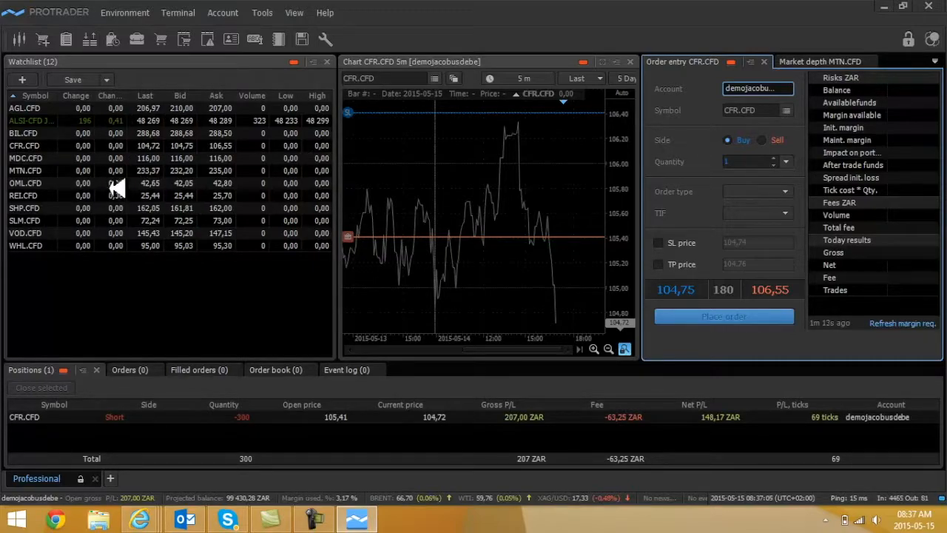
Add KIO.CFD to the watchlist via Add symbols, searching 'kio'.
right_click(115, 182)
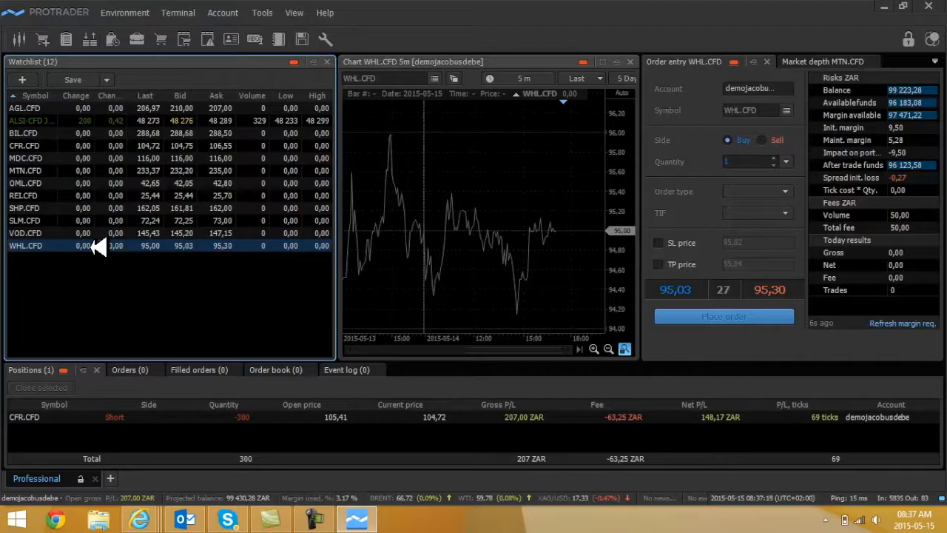
text(kio)
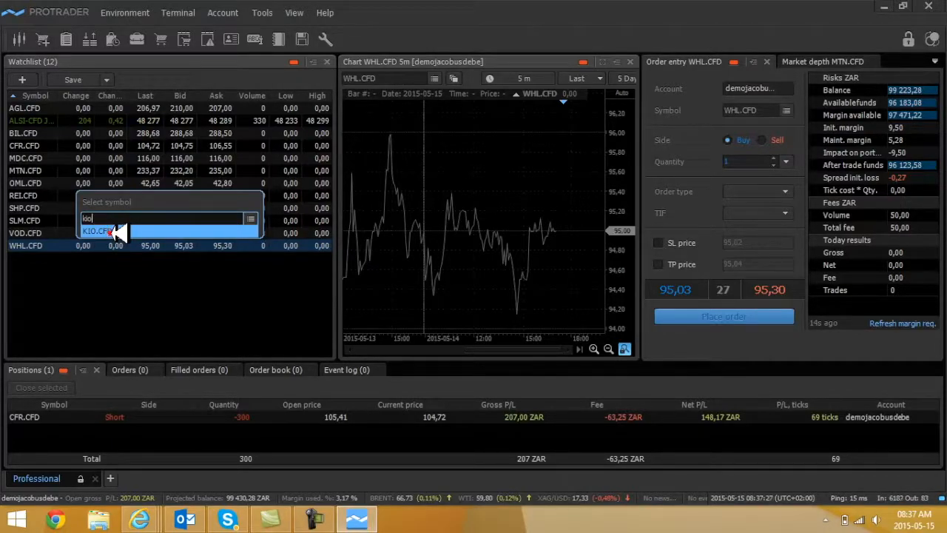
click(96, 230)
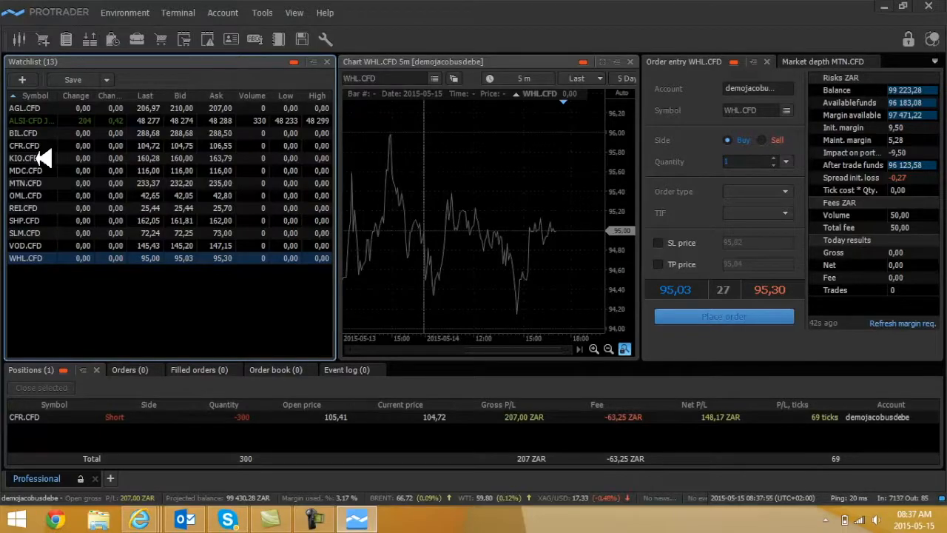
mouse_move(111, 158)
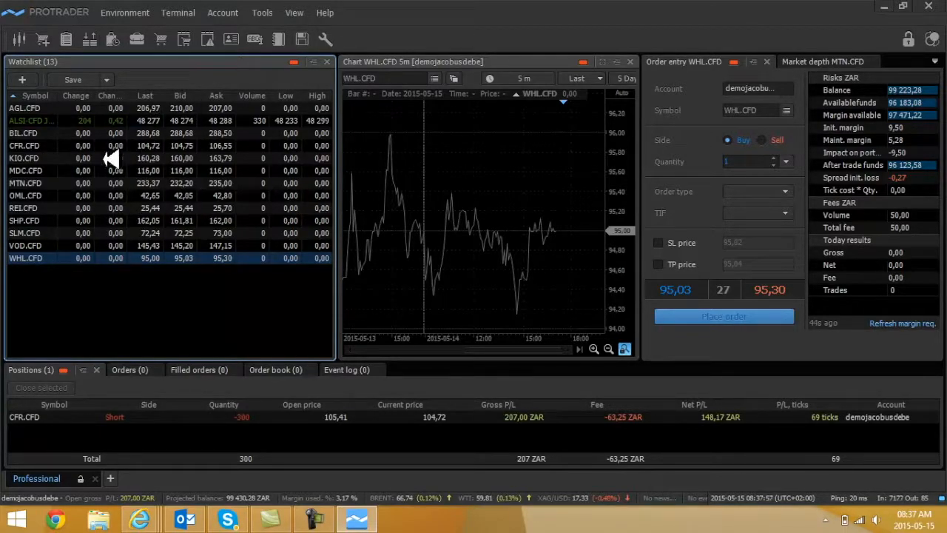
mouse_move(105, 170)
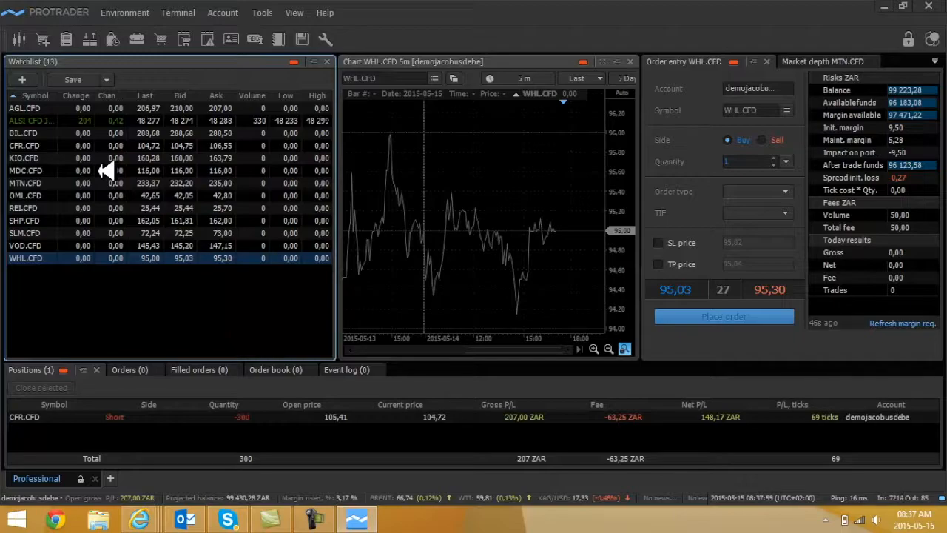
click(24, 208)
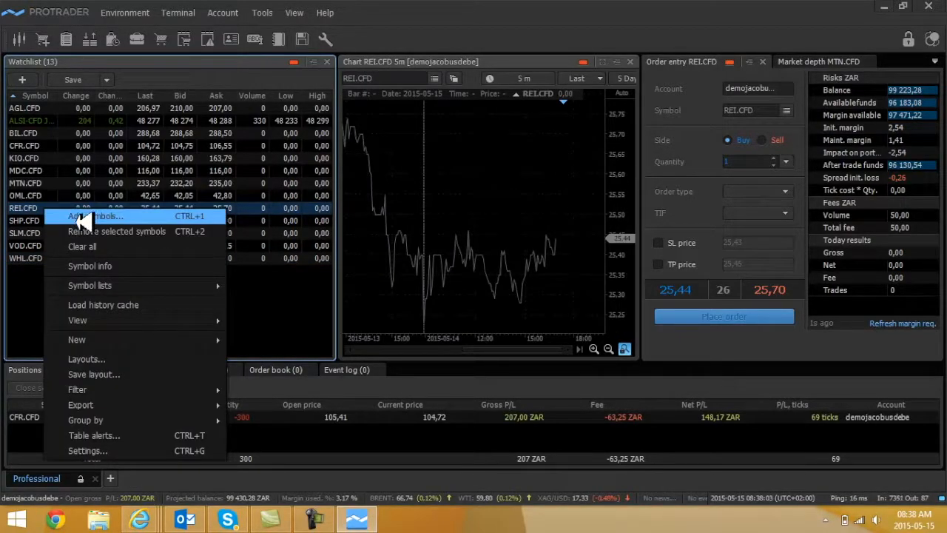
mouse_move(104, 231)
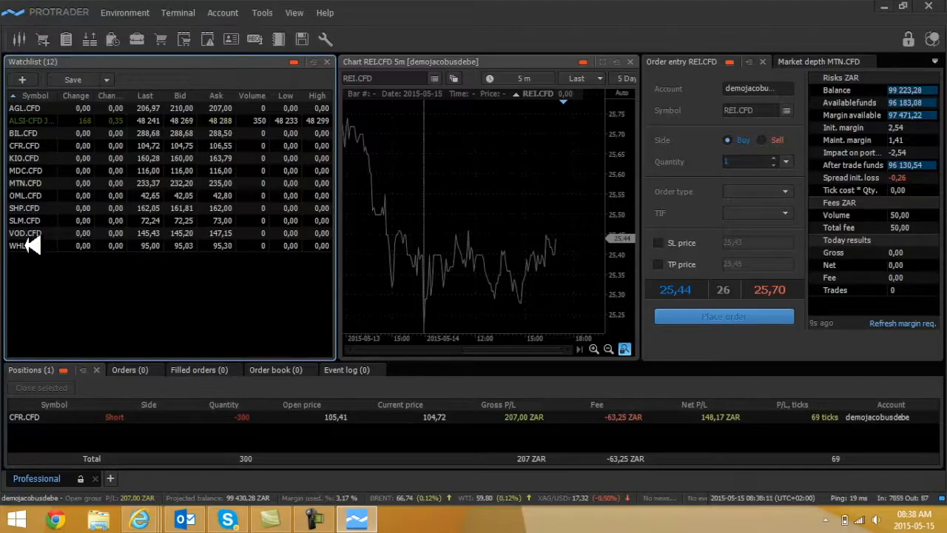
mouse_move(495, 294)
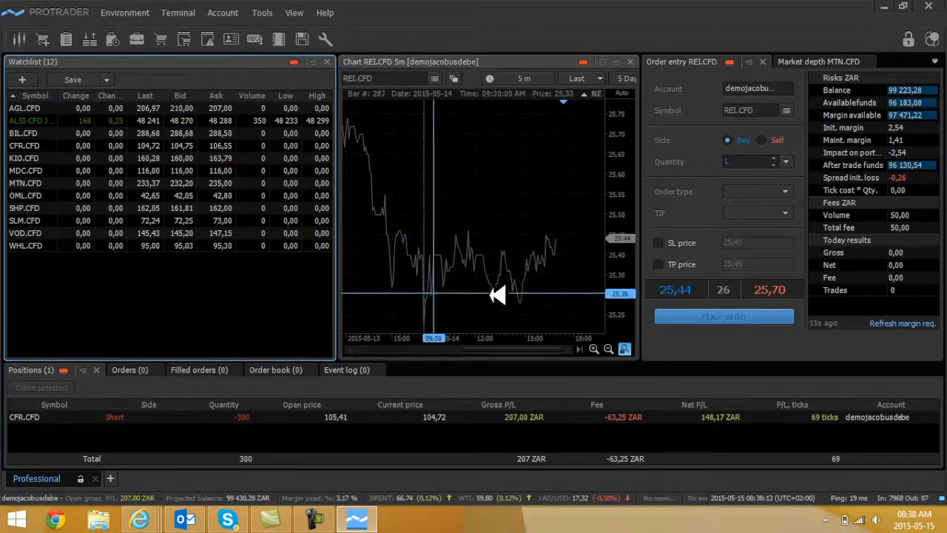
mouse_move(518, 78)
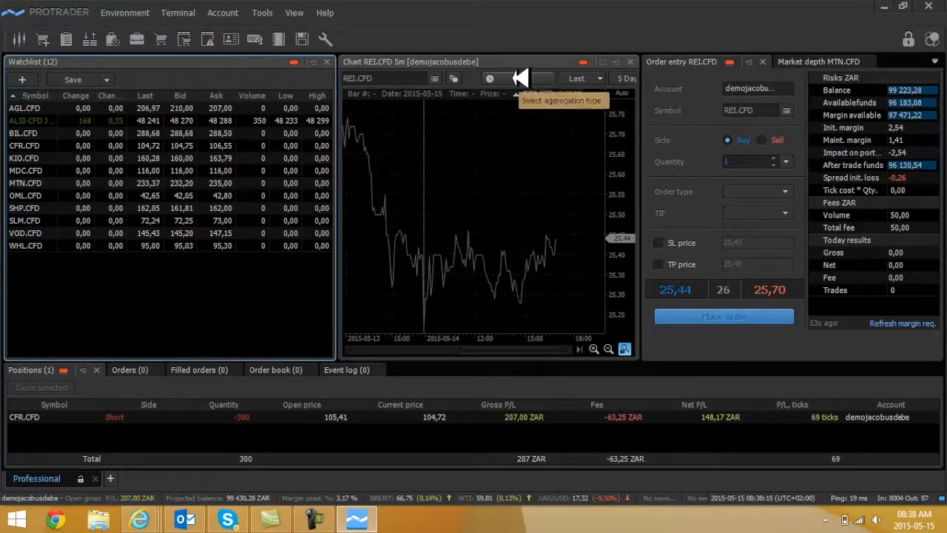
Set the chart aggregation to 15 m and load BIL.CFD.
click(515, 78)
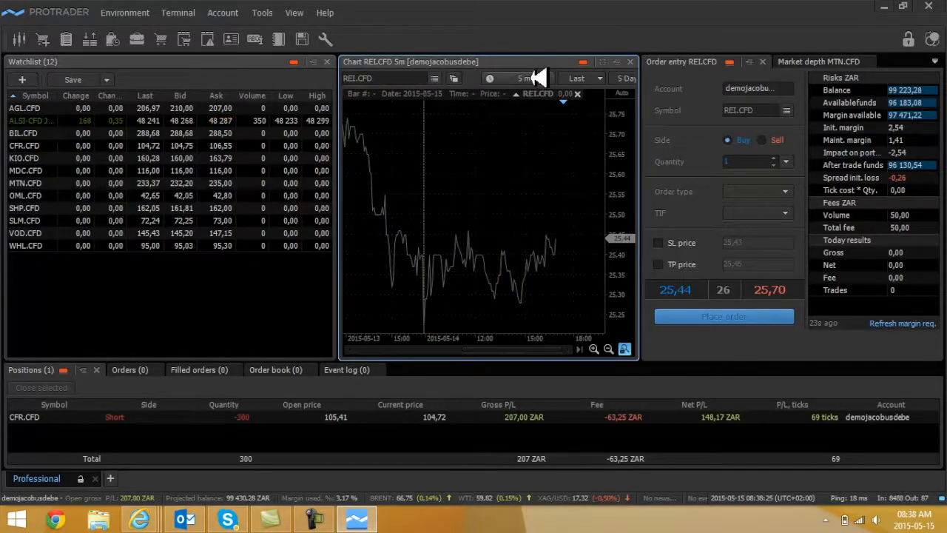
click(529, 78)
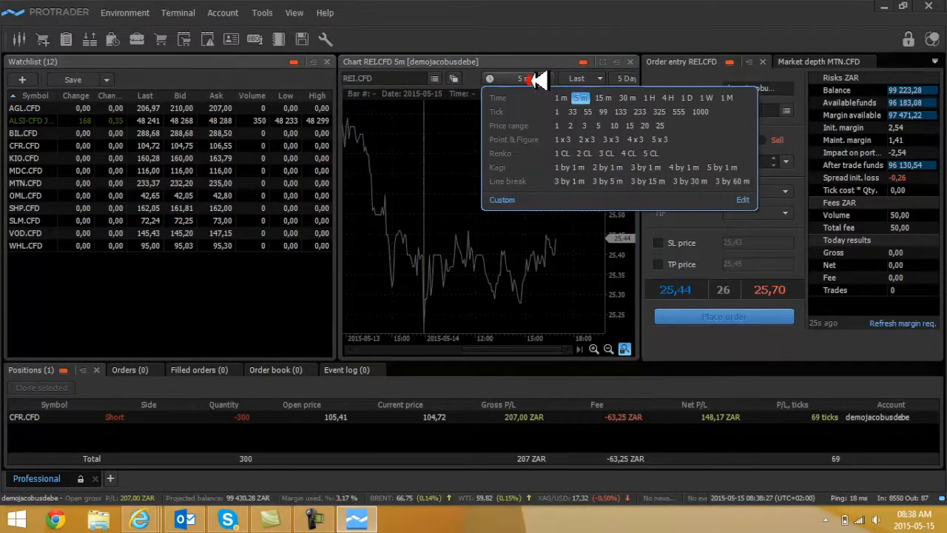
click(602, 97)
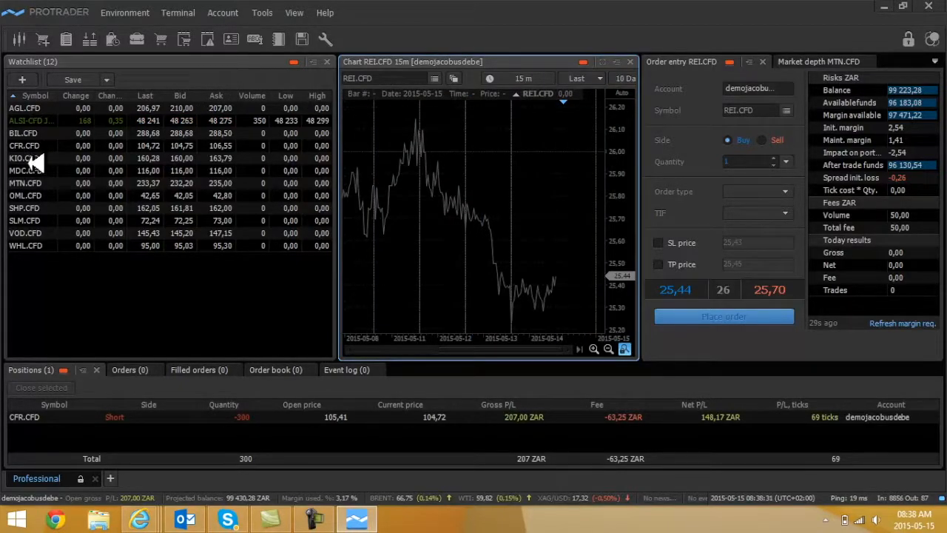
click(23, 133)
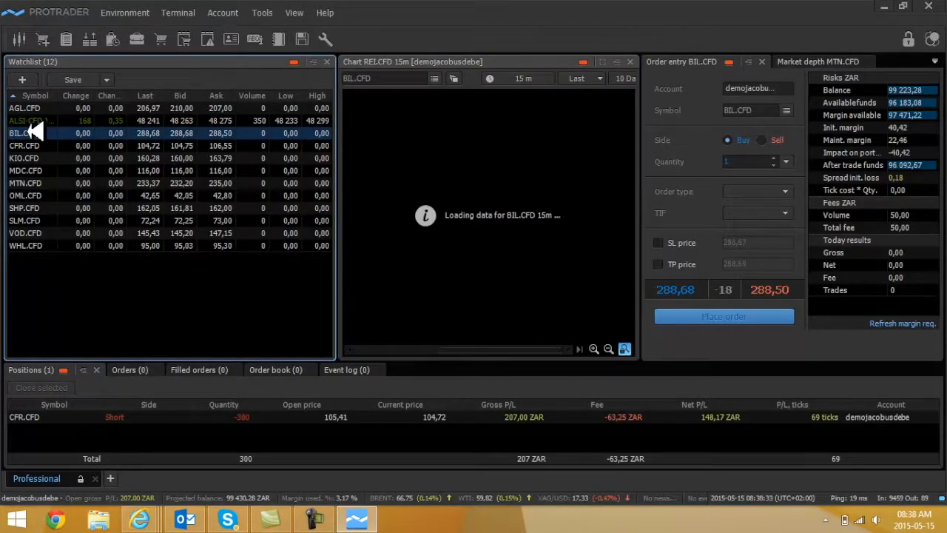
Load CFR.CFD, then SHP.CFD, and maximize the SHP.CFD chart to fullscreen.
click(29, 120)
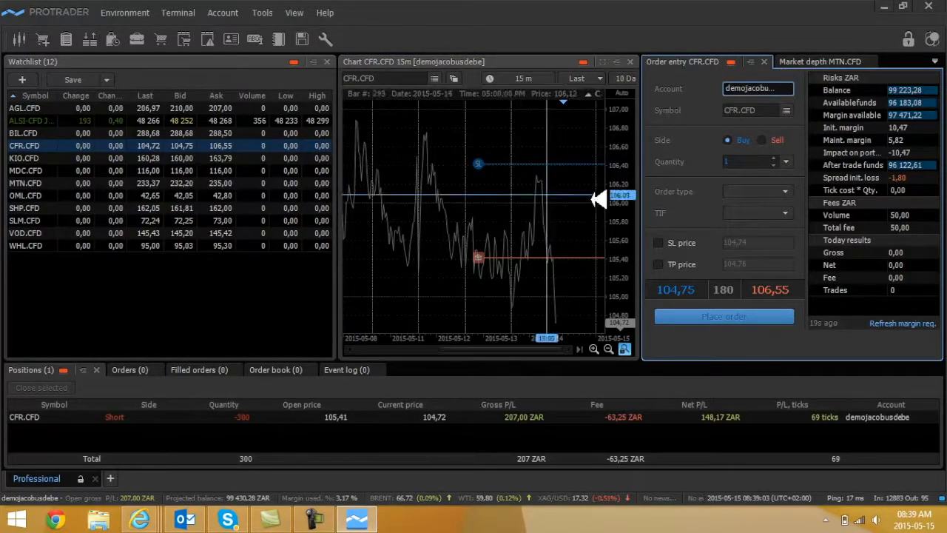
click(22, 208)
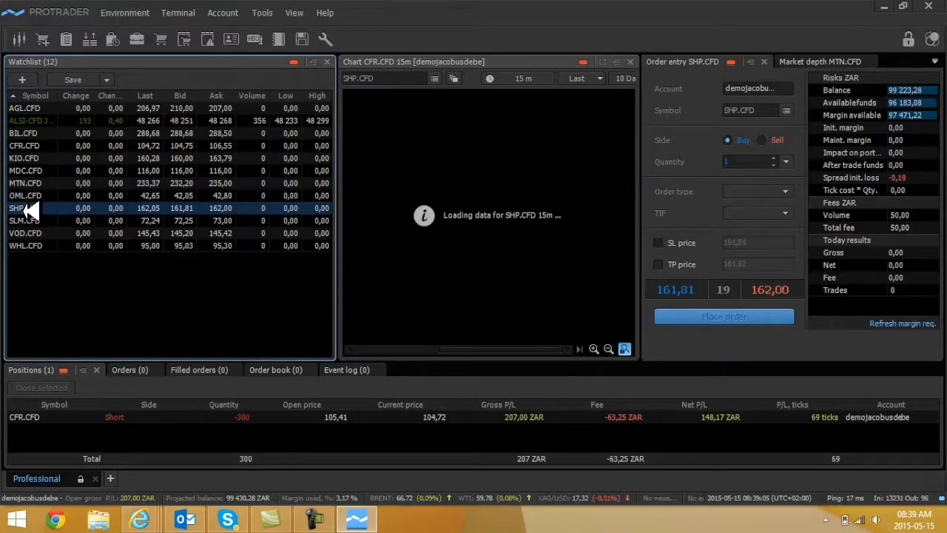
click(23, 208)
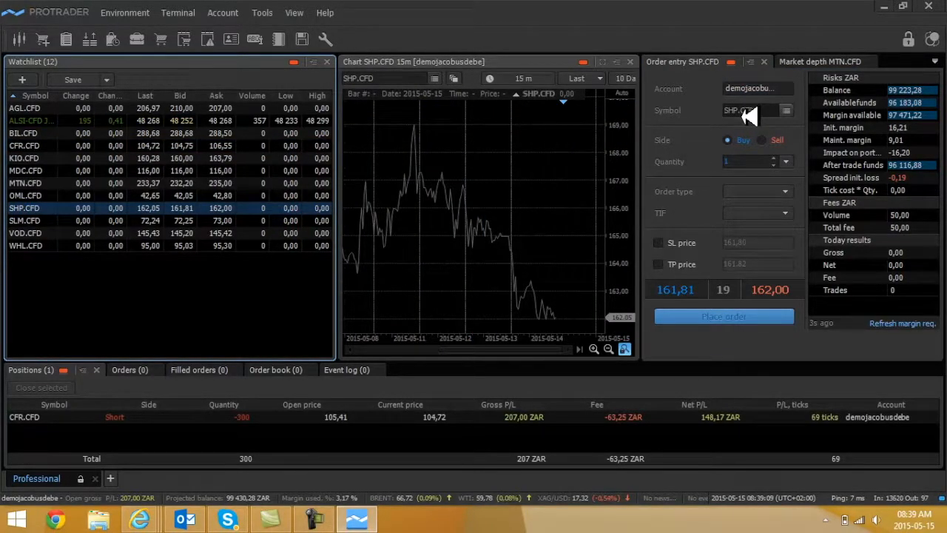
mouse_move(526, 133)
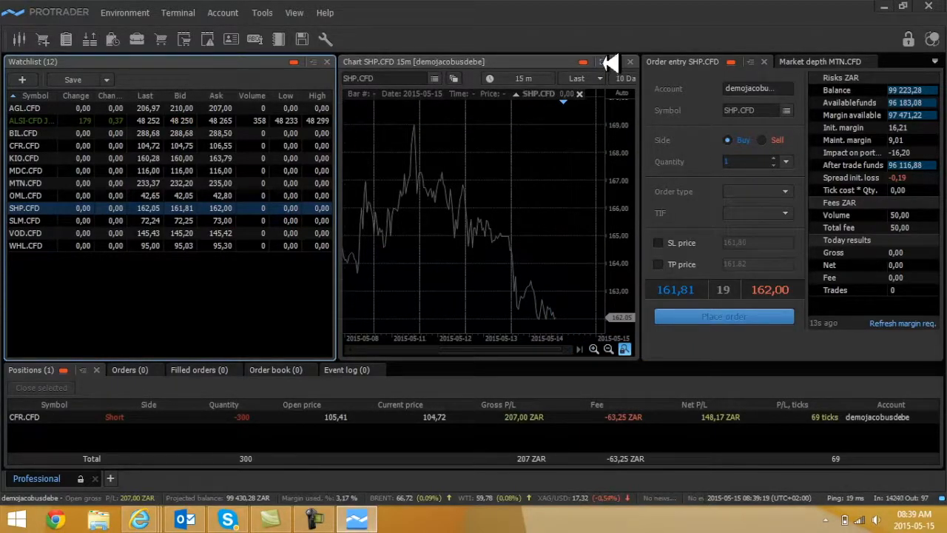
click(608, 61)
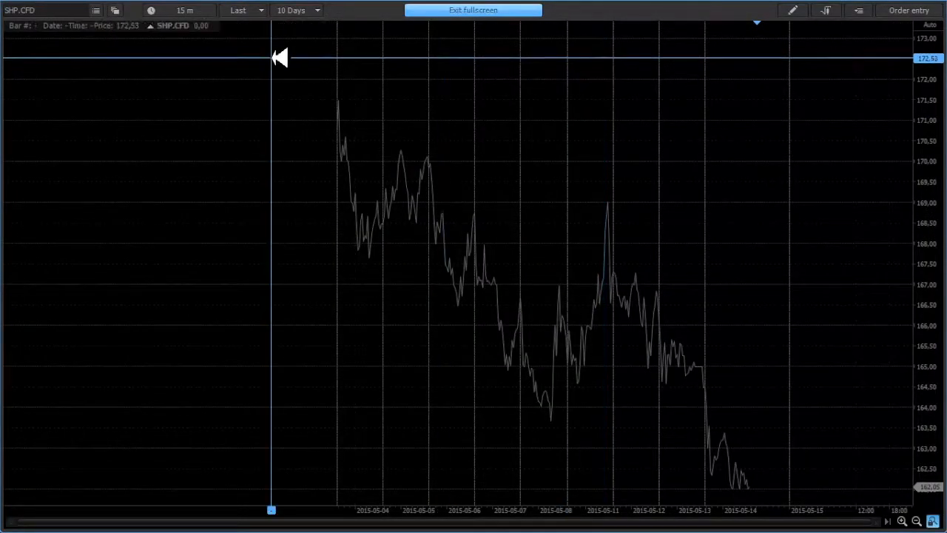
Change the chart period from 10 Days to 1 Month.
click(294, 10)
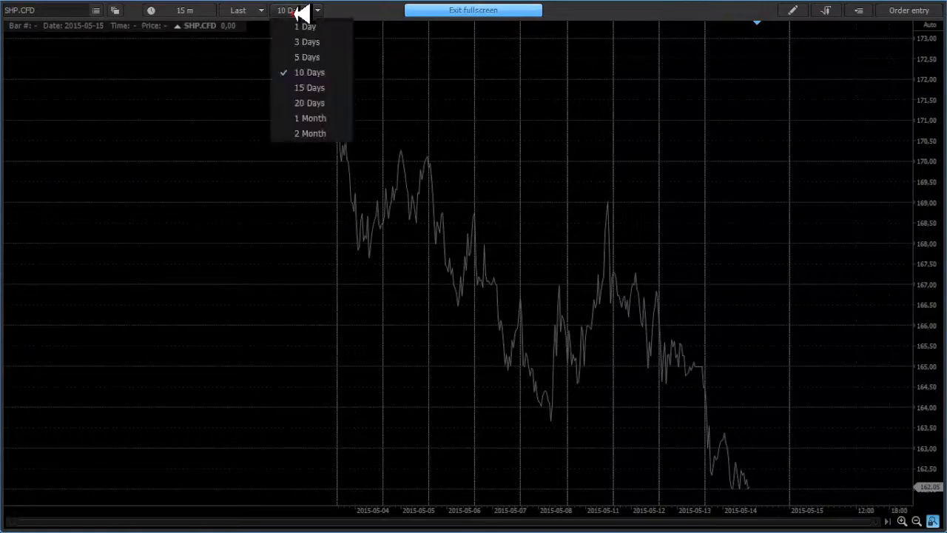
mouse_move(333, 117)
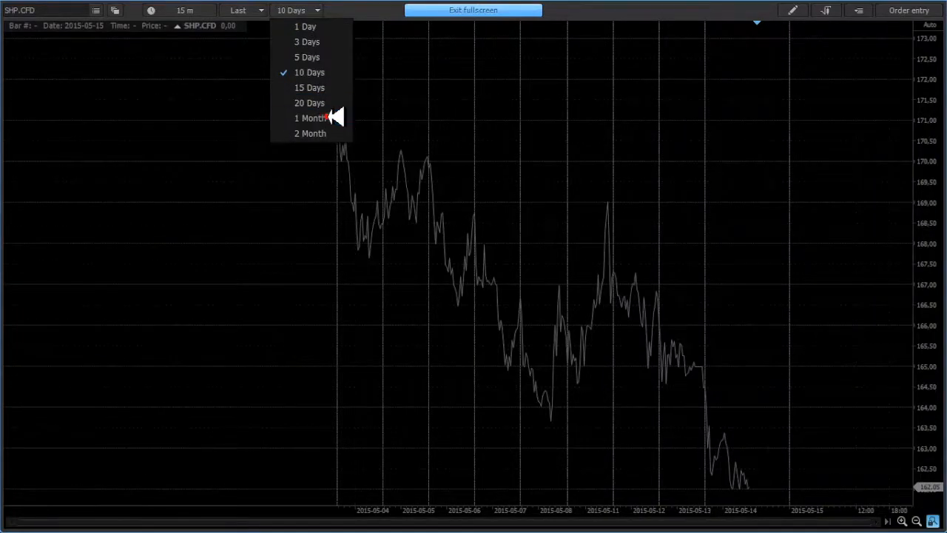
click(308, 118)
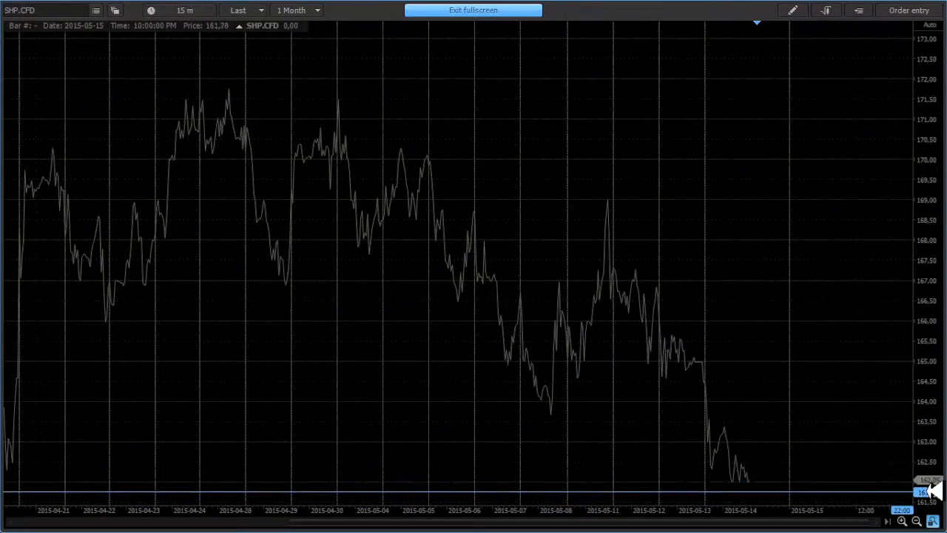
mouse_move(155, 78)
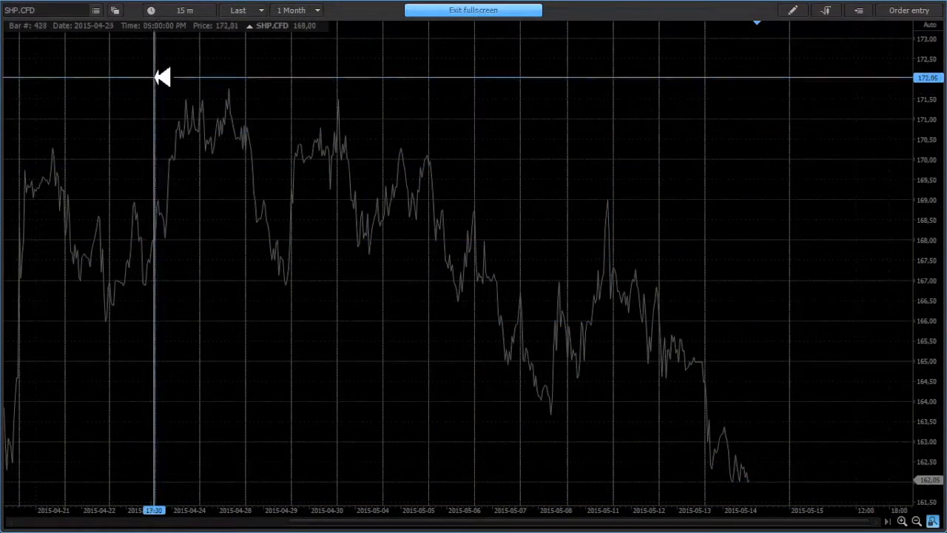
mouse_move(581, 48)
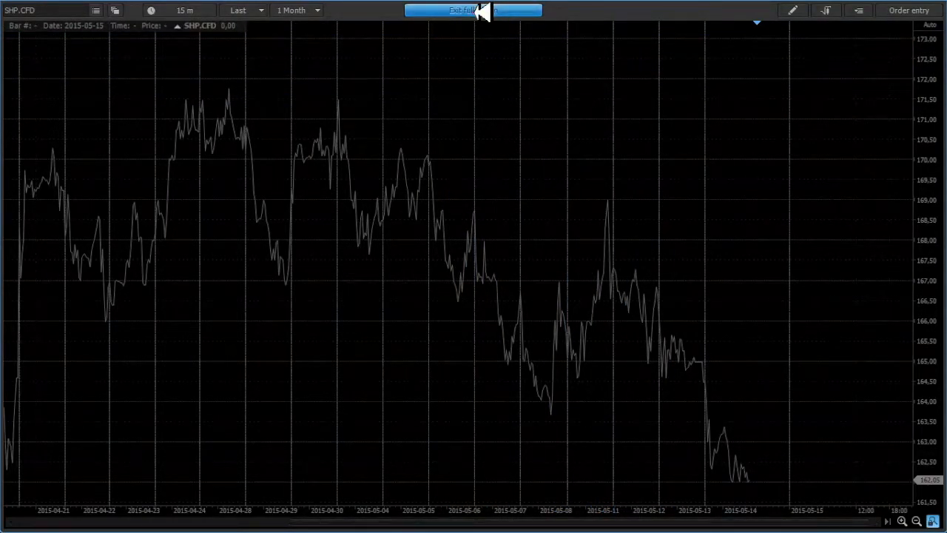
click(461, 9)
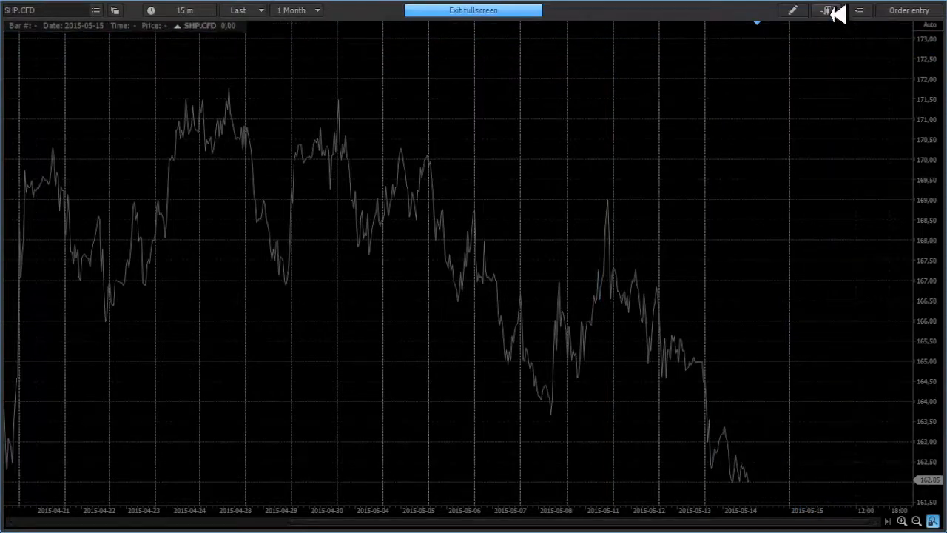
mouse_move(827, 10)
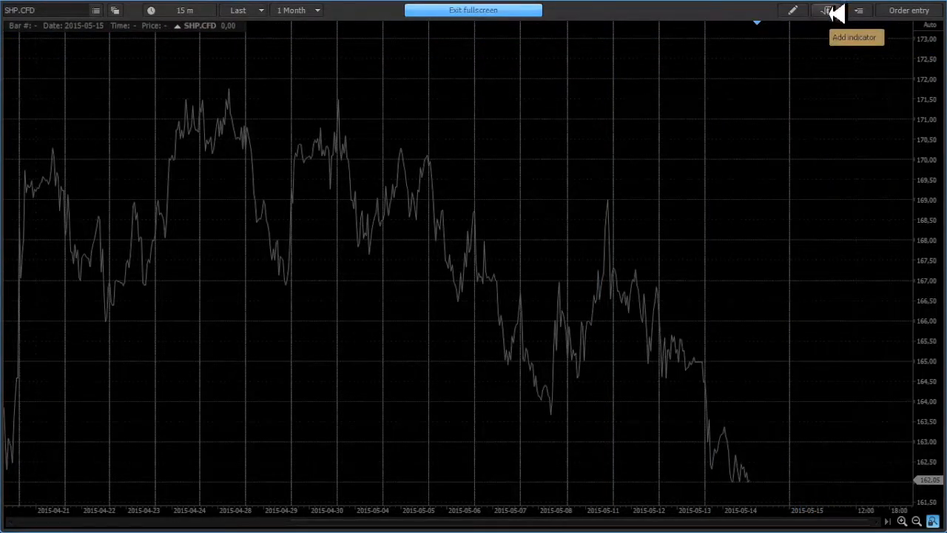
mouse_move(793, 11)
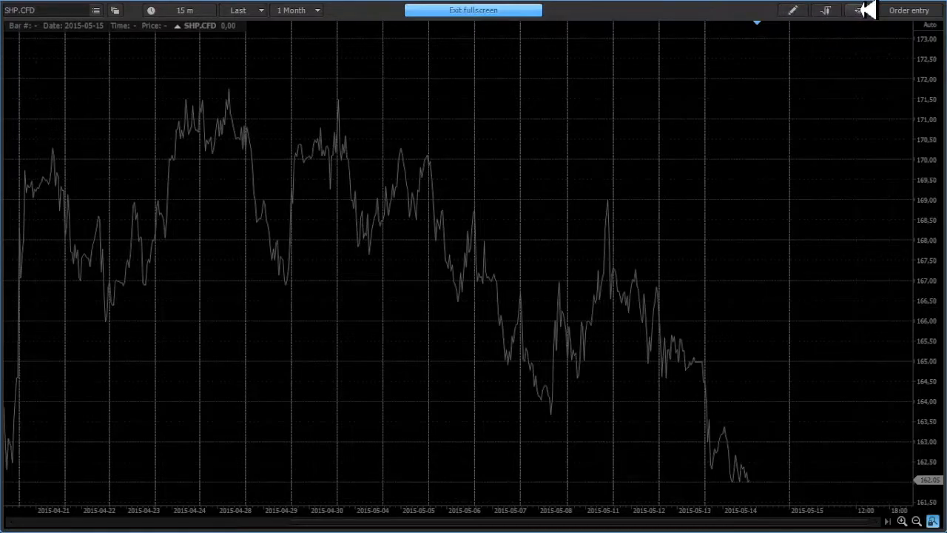
mouse_move(856, 10)
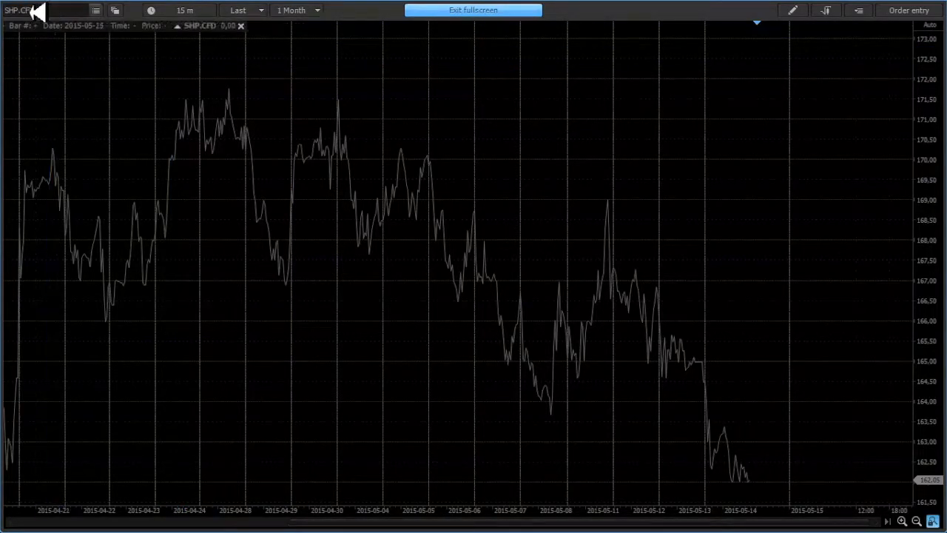
Exit fullscreen and load OML.CFD into the chart and order entry.
click(473, 9)
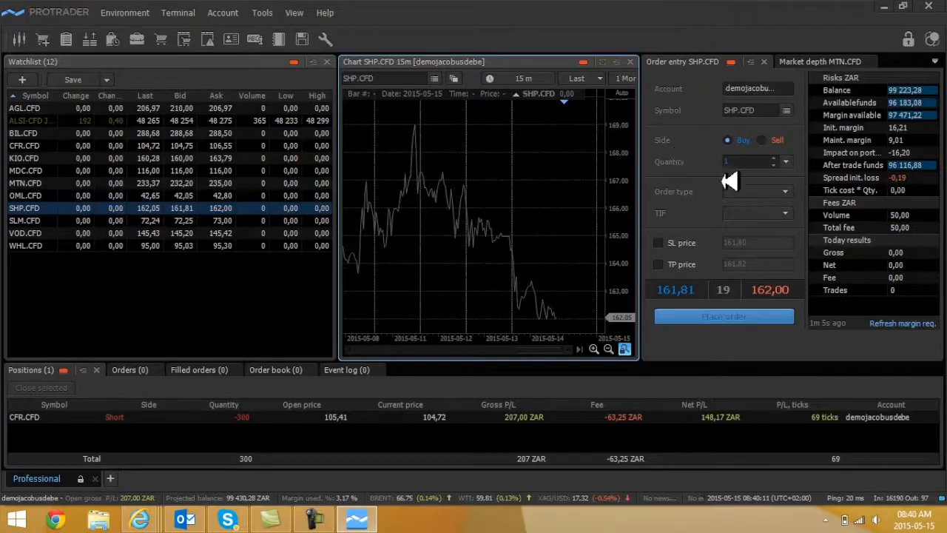
mouse_move(721, 196)
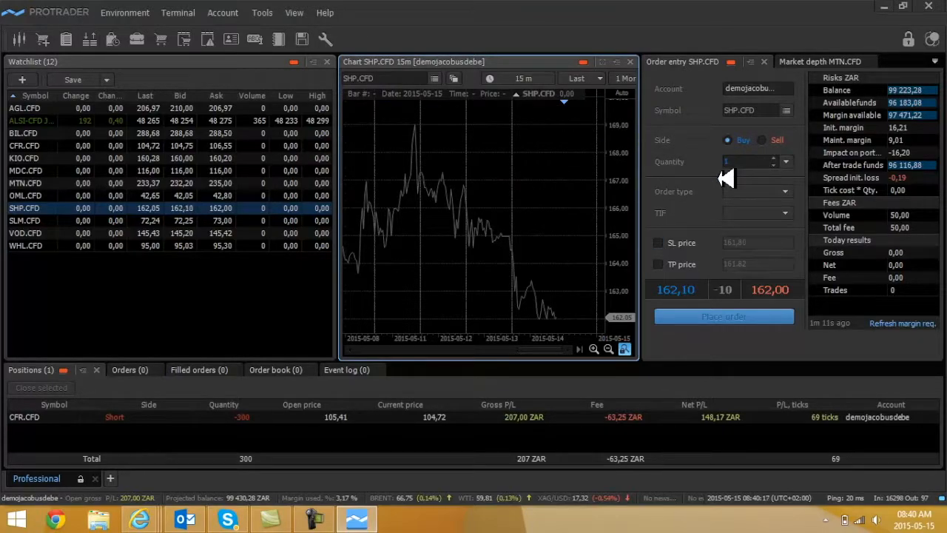
mouse_move(765, 90)
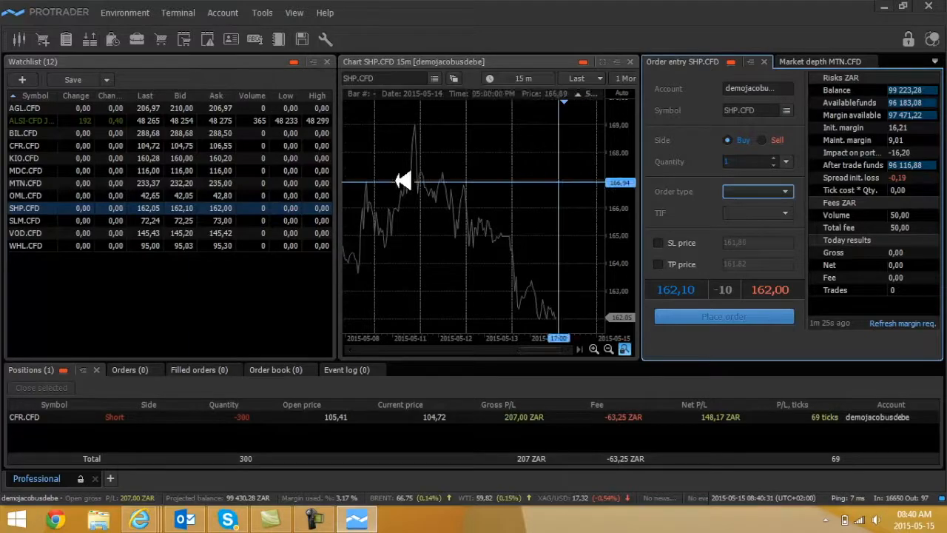
click(26, 195)
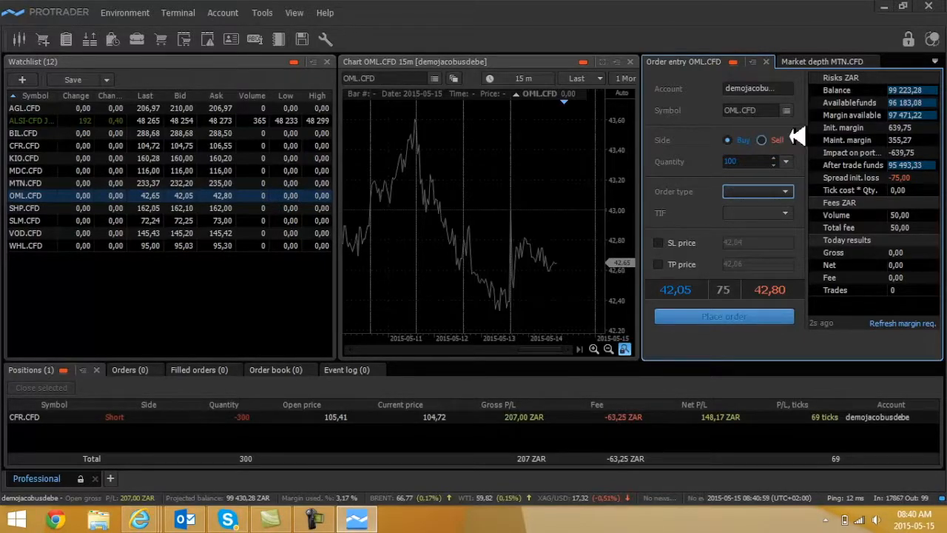
mouse_move(851, 122)
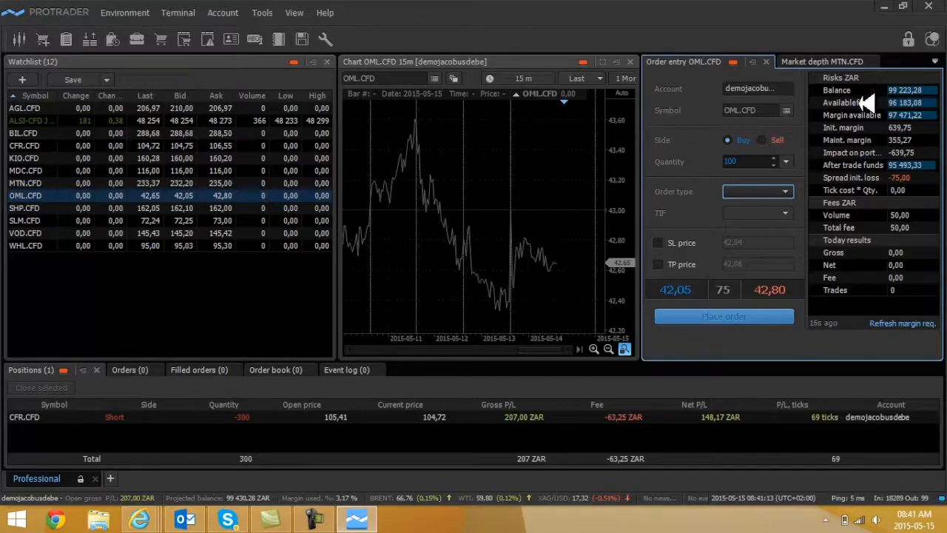
mouse_move(876, 116)
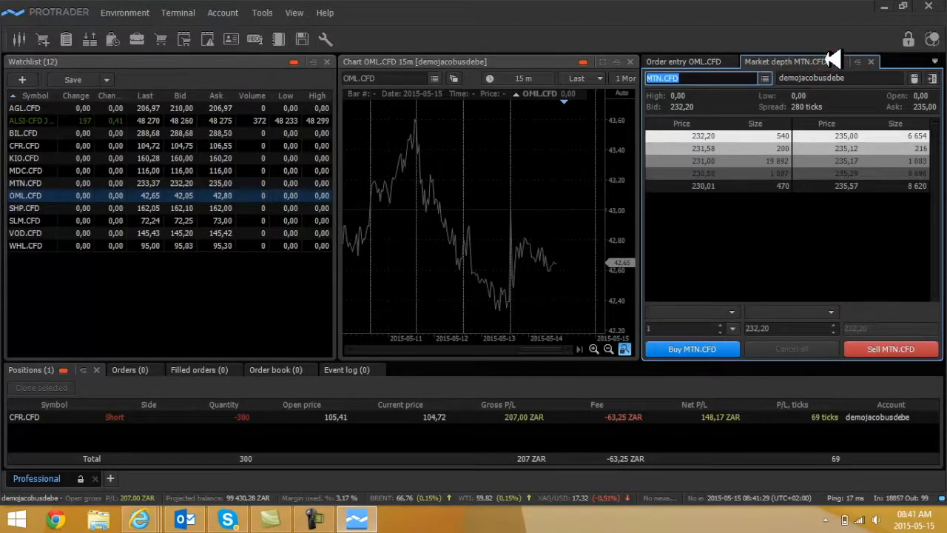
mouse_move(743, 148)
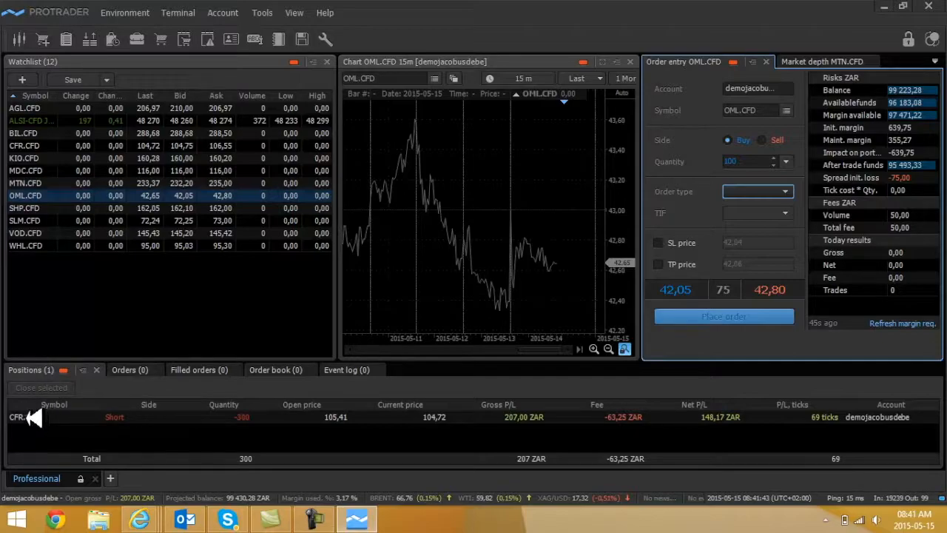
mouse_move(152, 418)
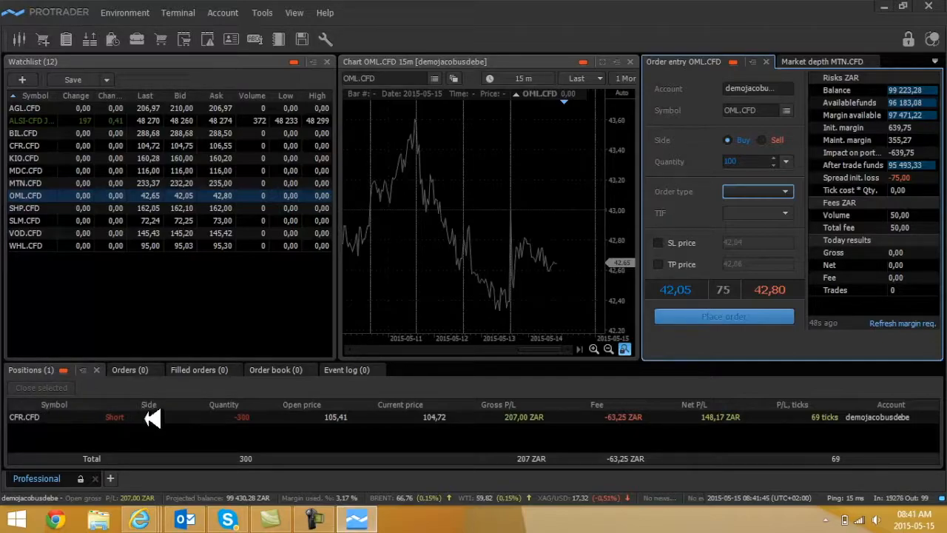
mouse_move(248, 421)
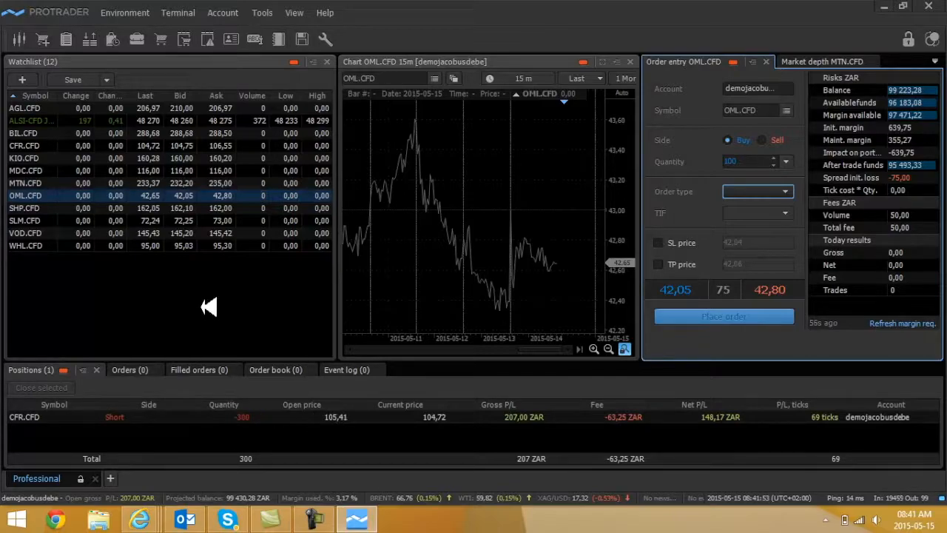
Select CFR.CFD in the watchlist to load its chart and order entry.
click(25, 145)
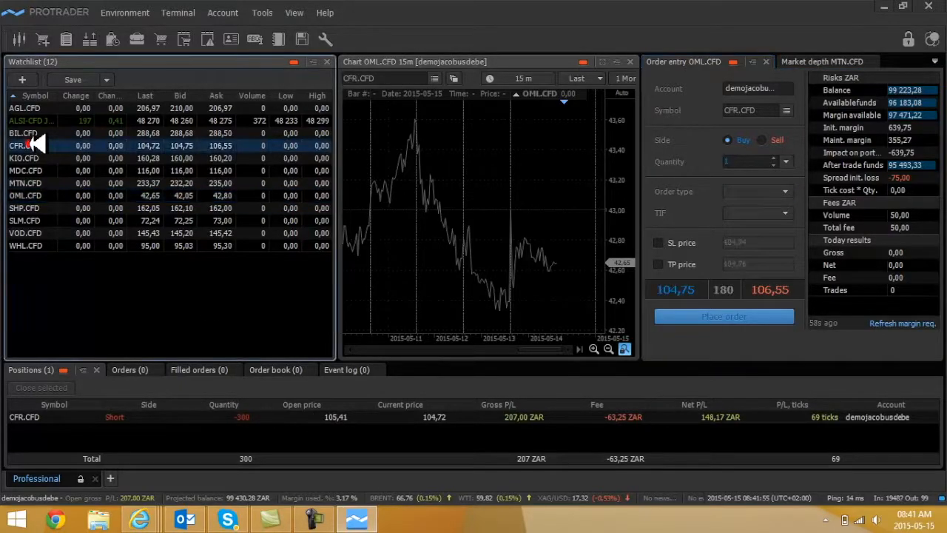
click(24, 145)
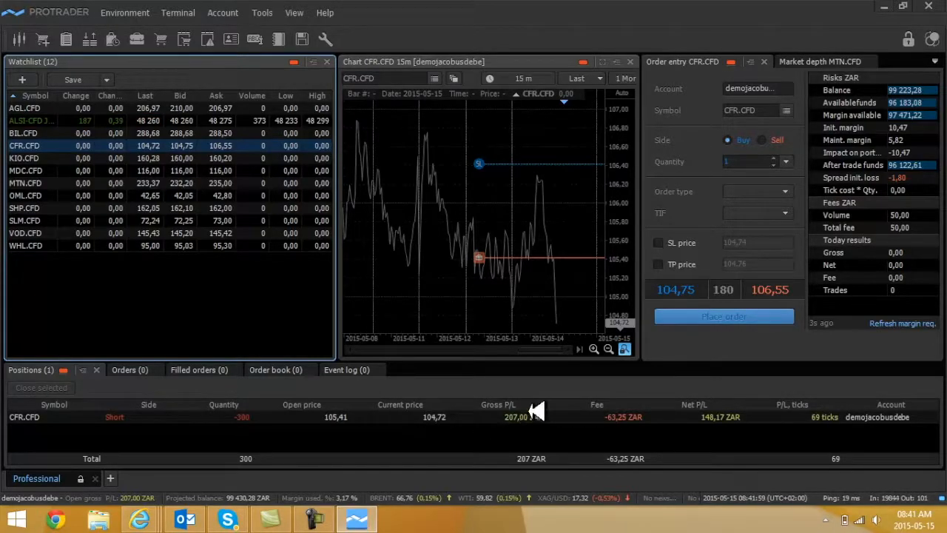
mouse_move(518, 420)
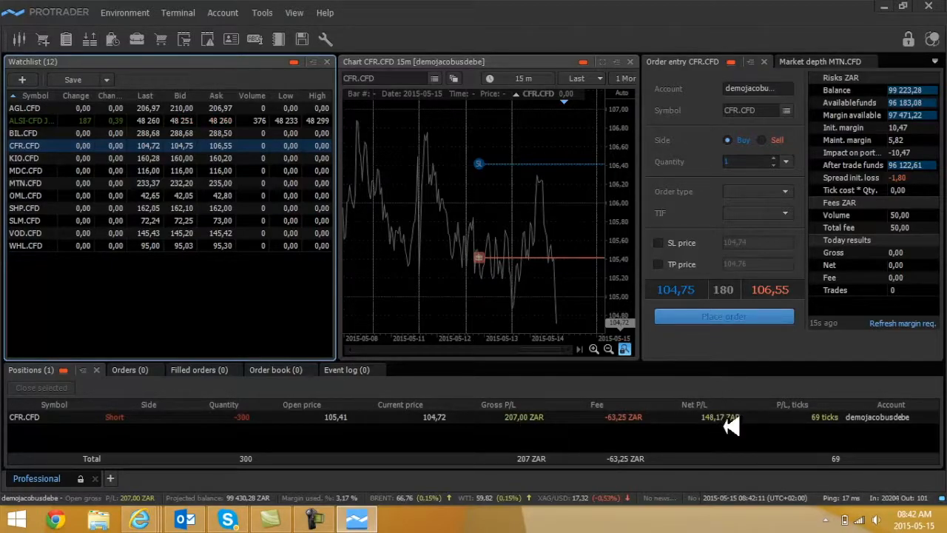
mouse_move(540, 159)
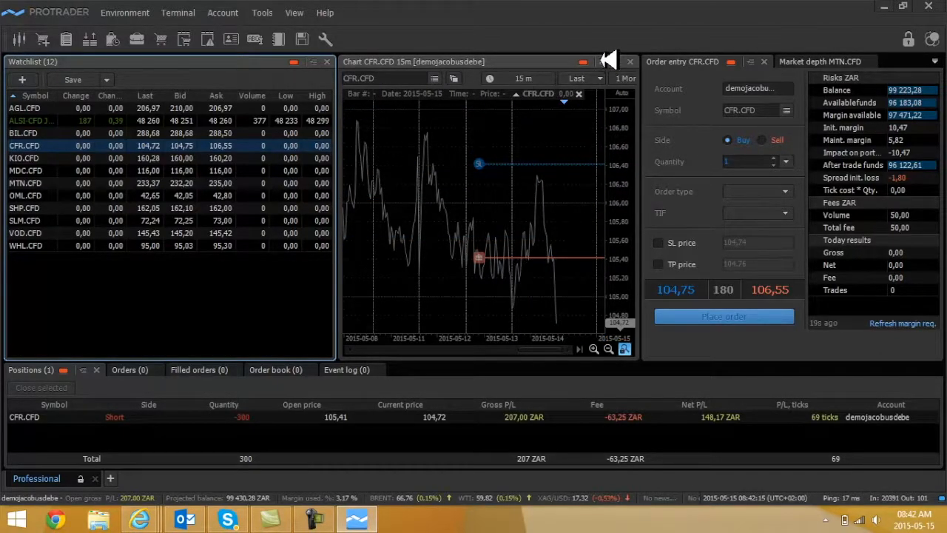
click(607, 59)
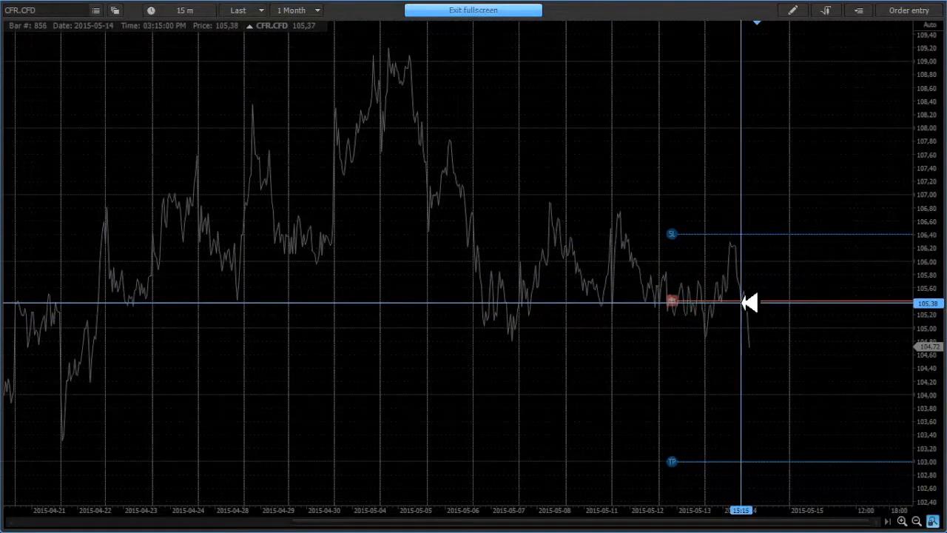
right_click(671, 301)
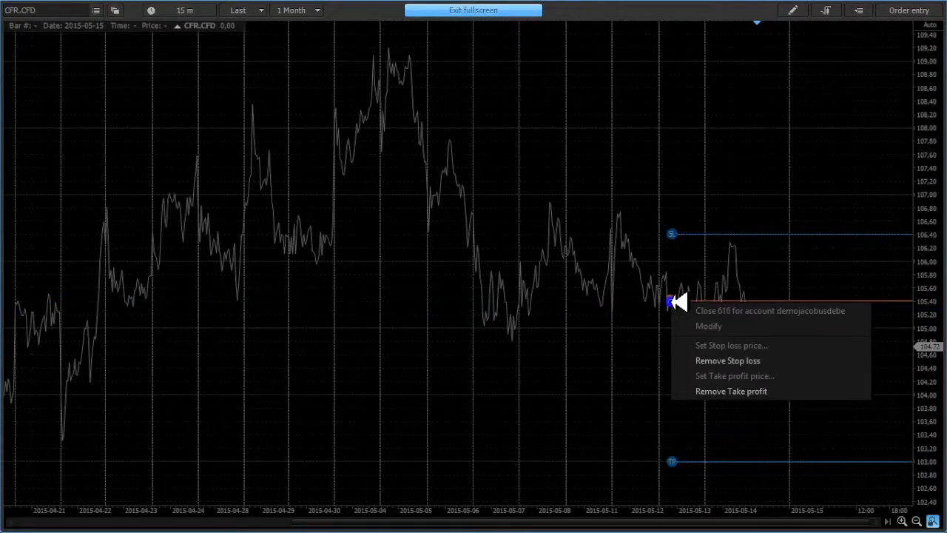
mouse_move(716, 326)
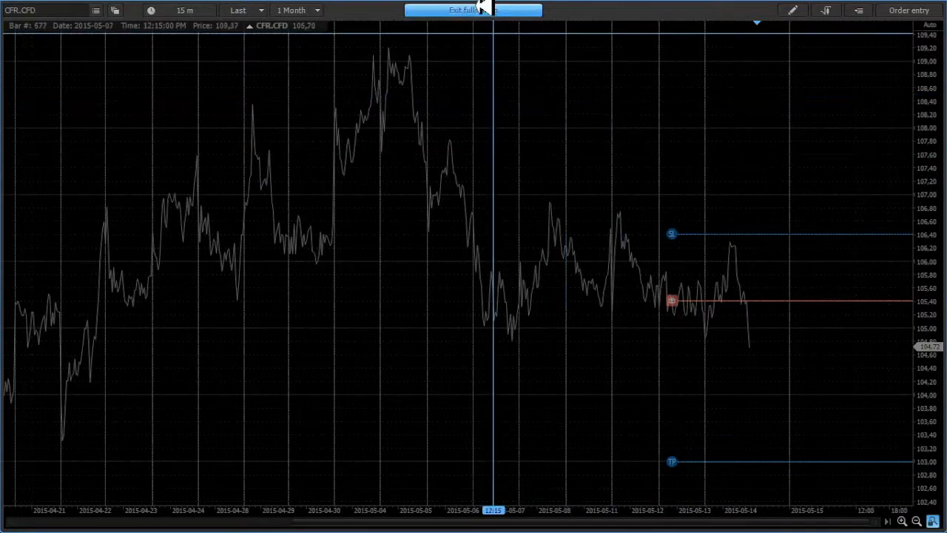
click(462, 9)
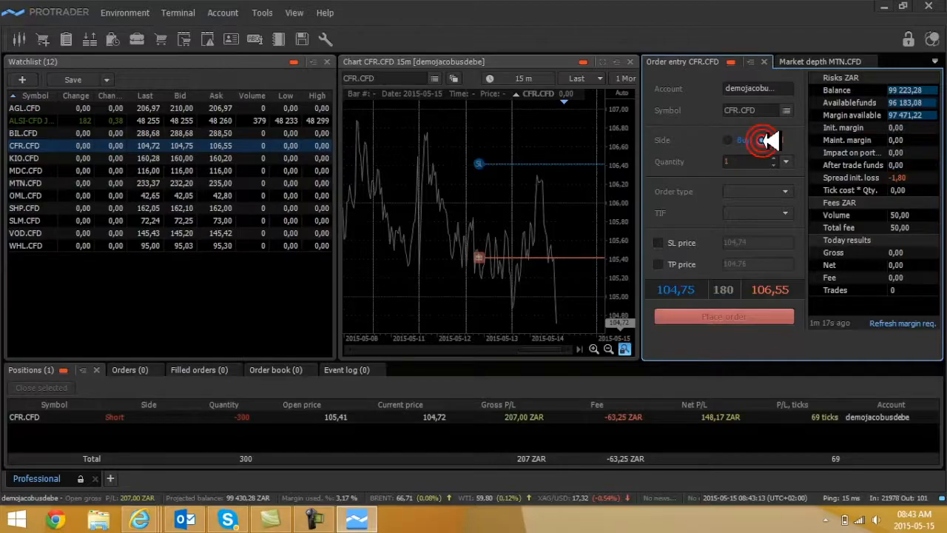
click(762, 139)
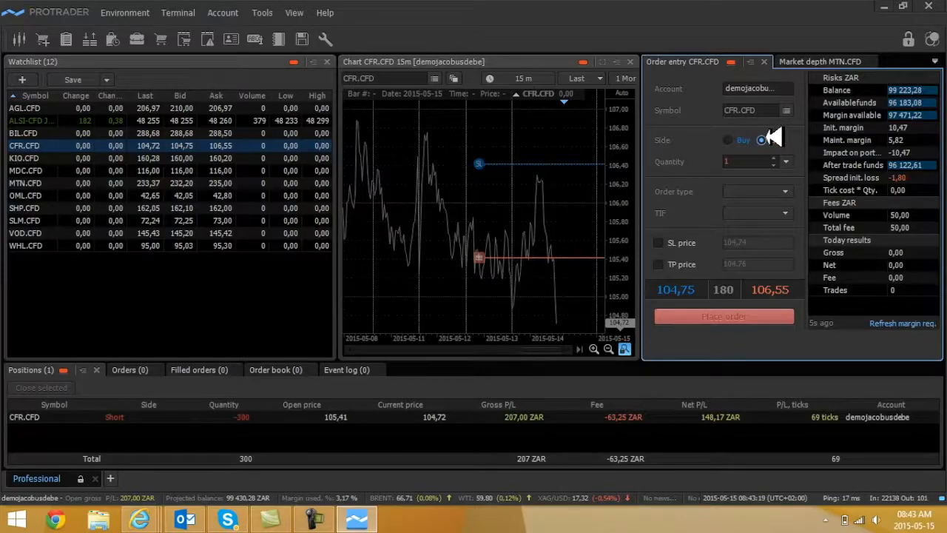
click(761, 140)
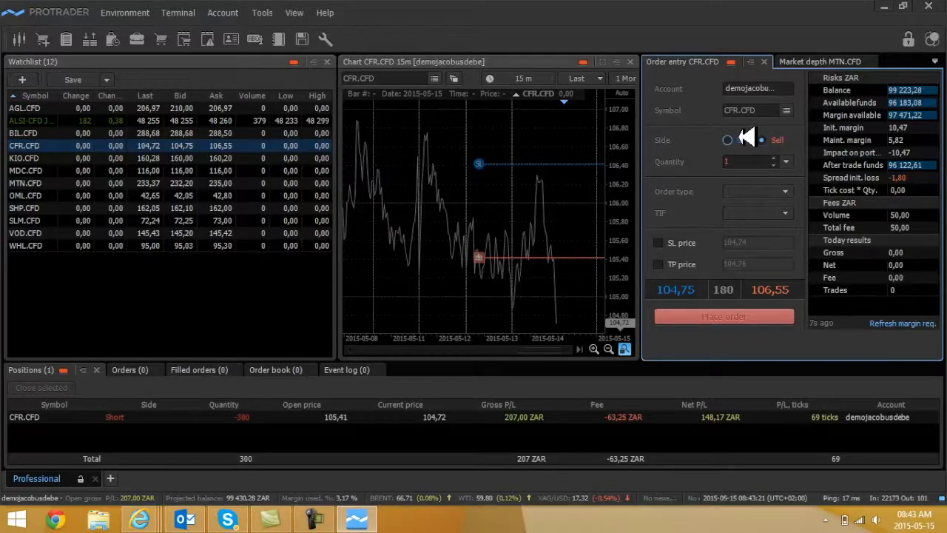
click(727, 140)
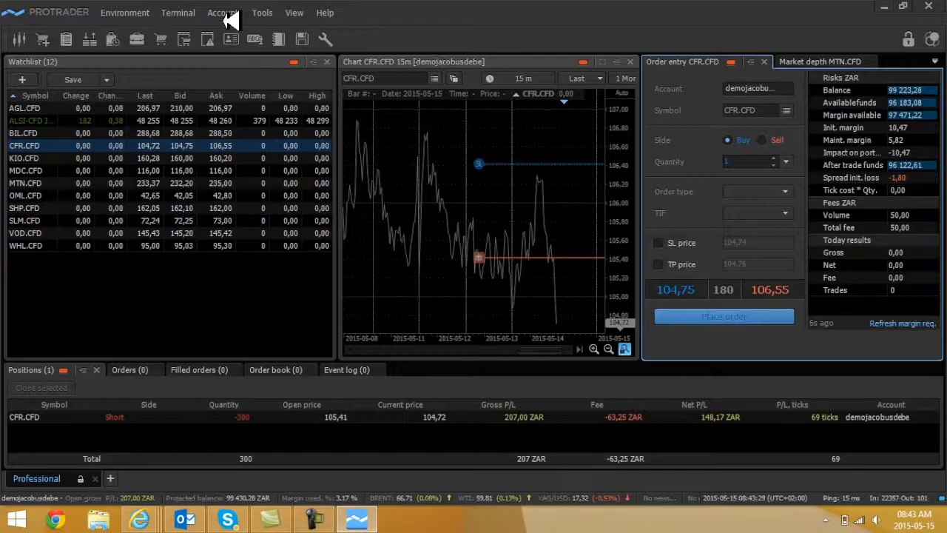
Browse the Environment, Terminal and Account menus, ending on Environment.
click(122, 13)
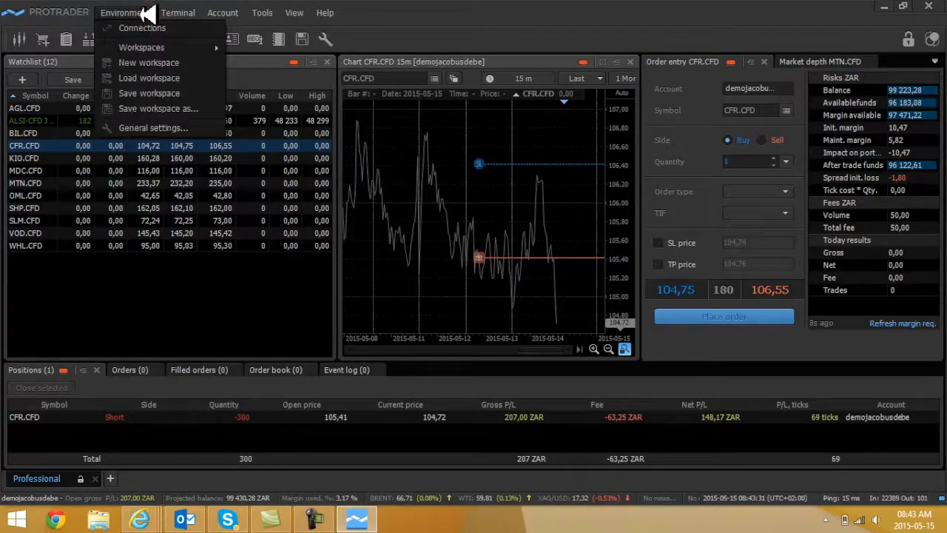
click(177, 13)
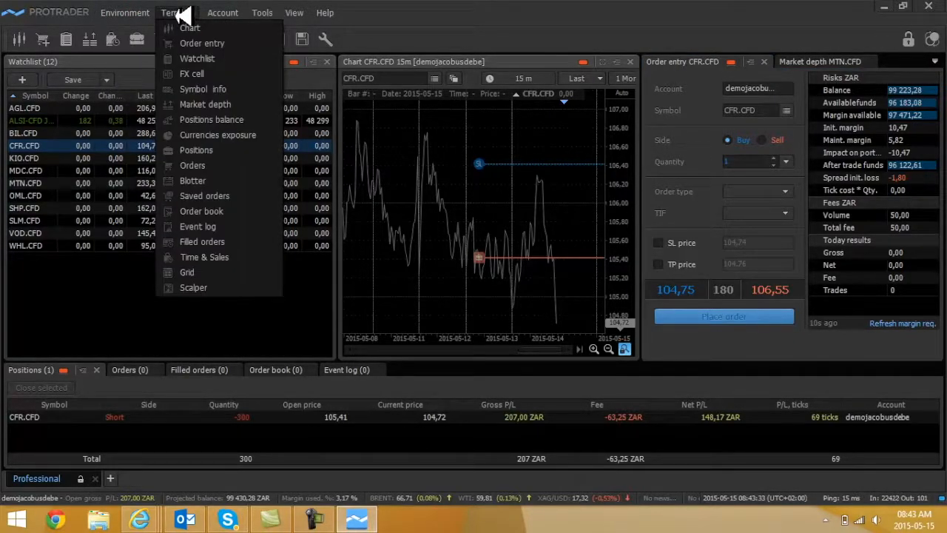
click(222, 12)
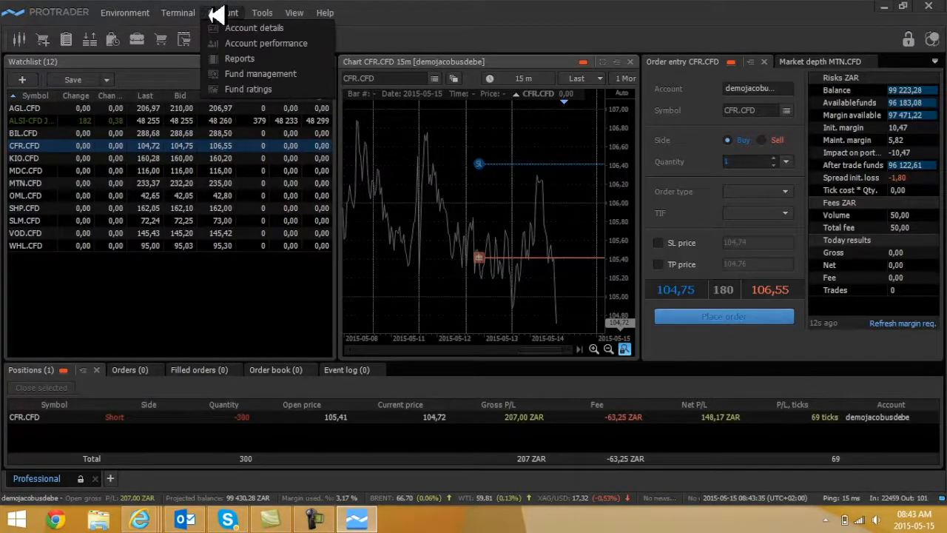
click(124, 12)
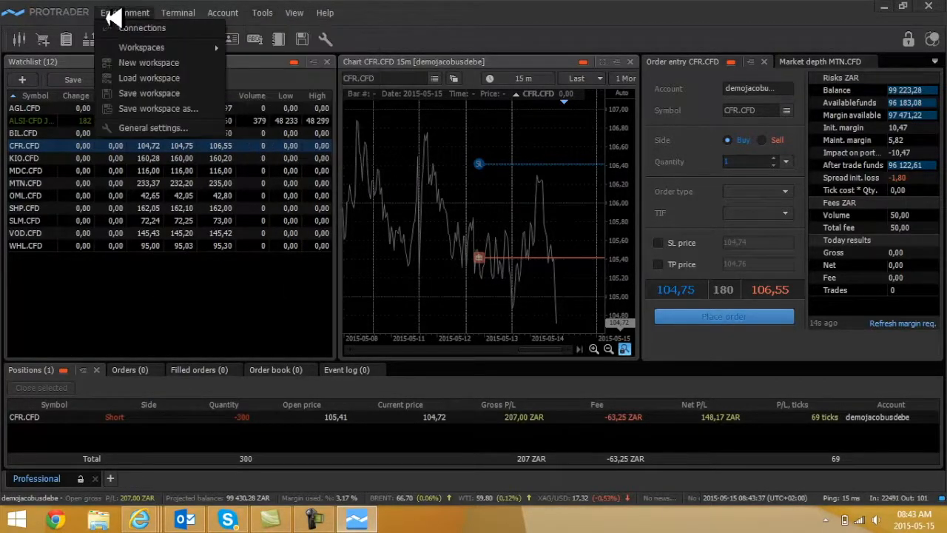